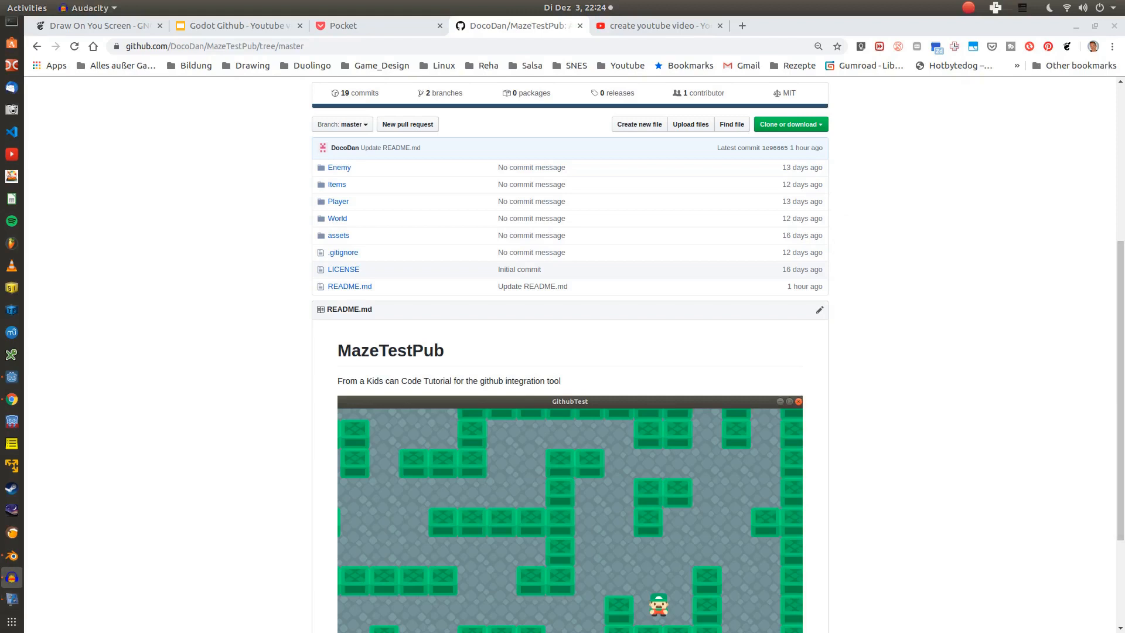
mouse_move(337, 470)
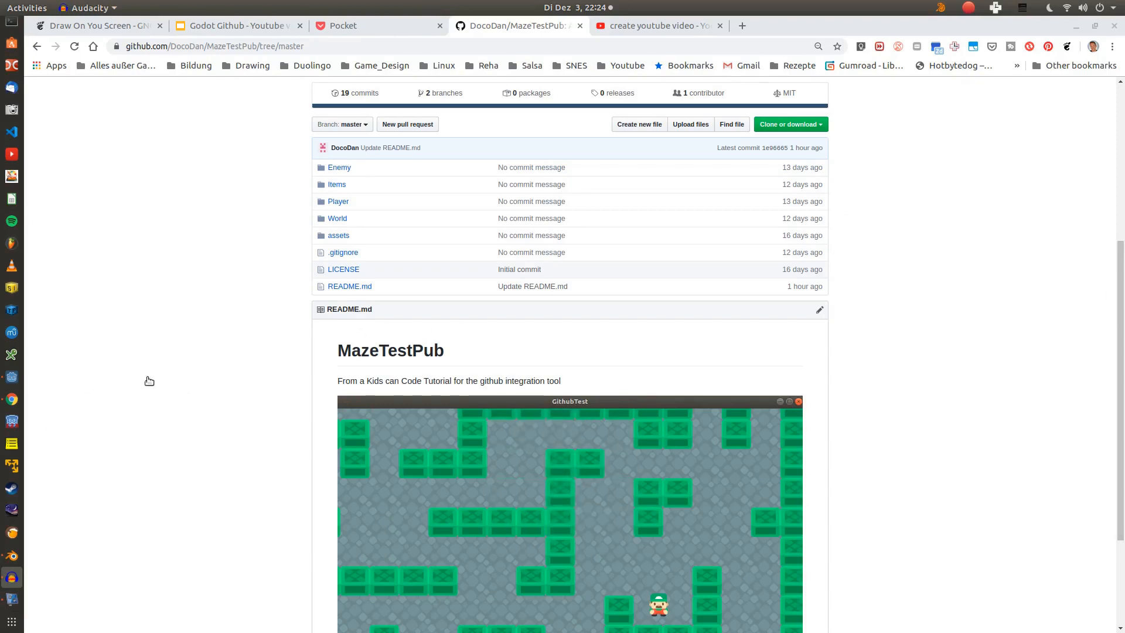
mouse_move(83, 413)
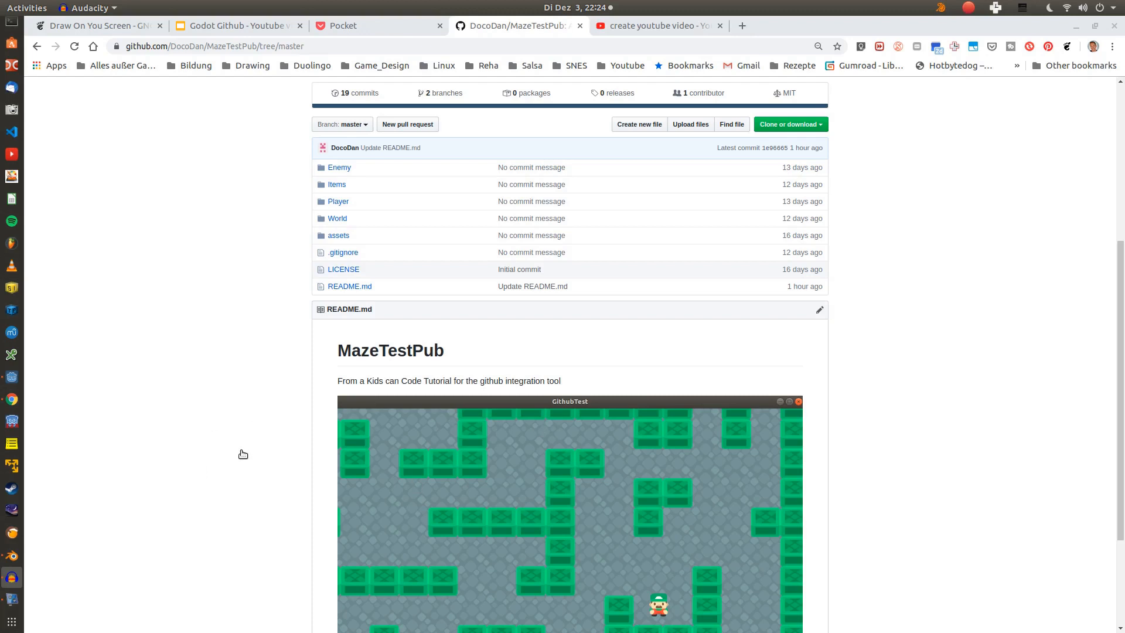
mouse_move(304, 157)
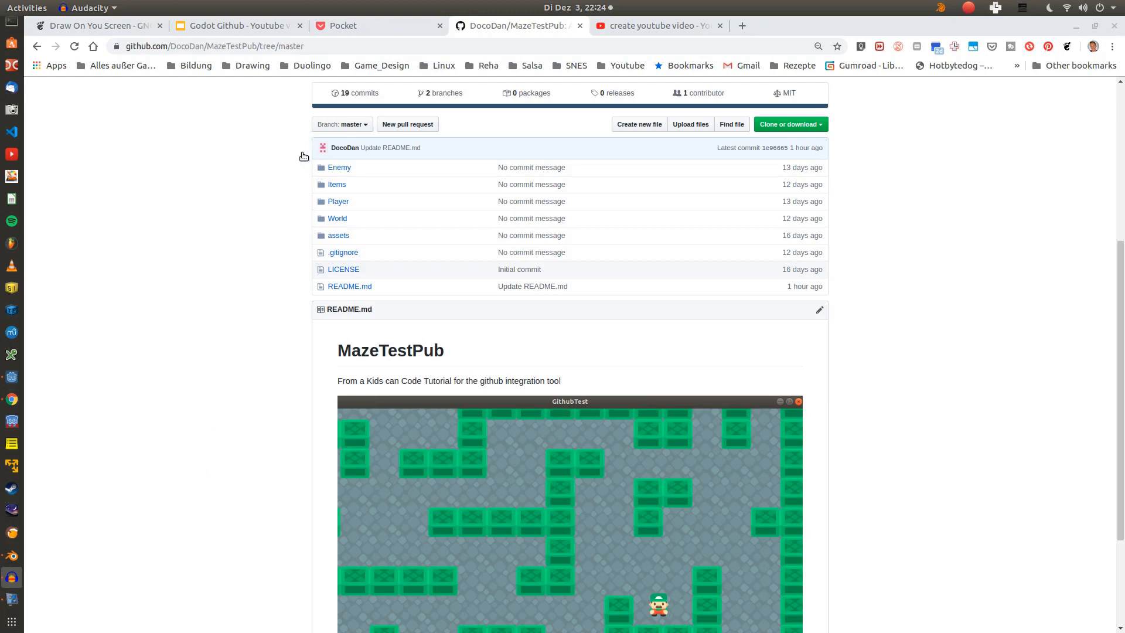
mouse_move(339, 369)
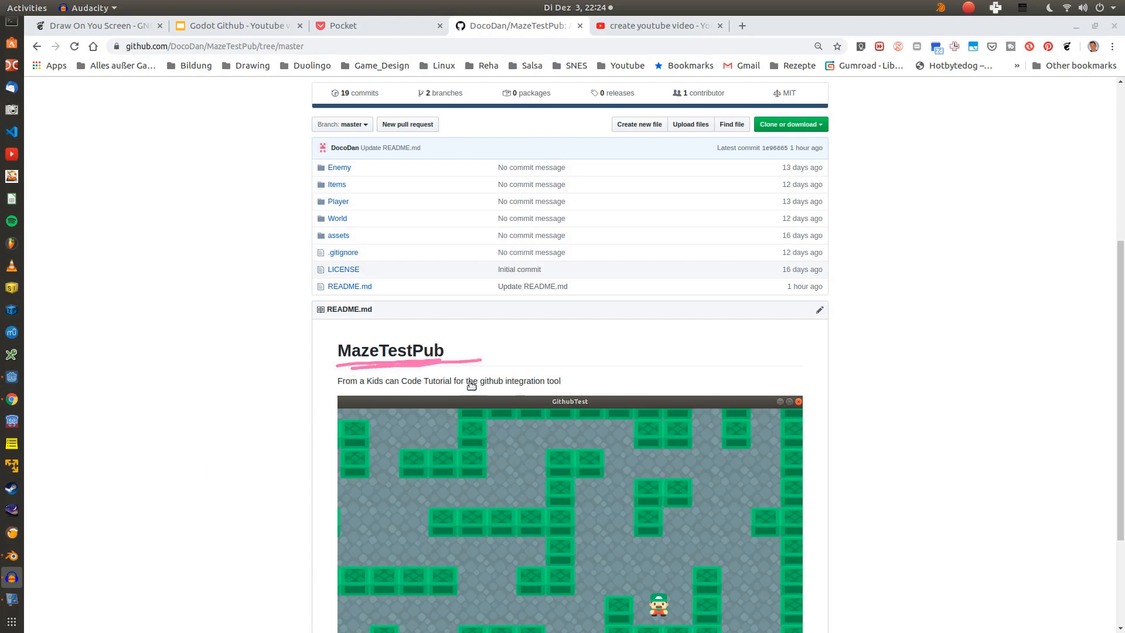
mouse_move(373, 390)
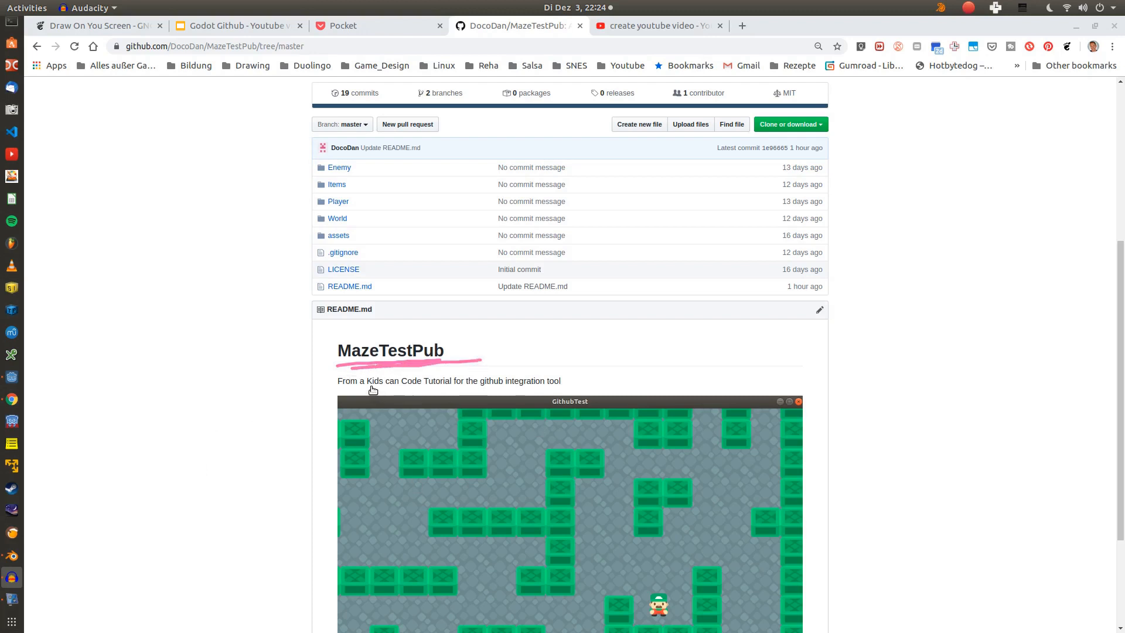
mouse_move(202, 392)
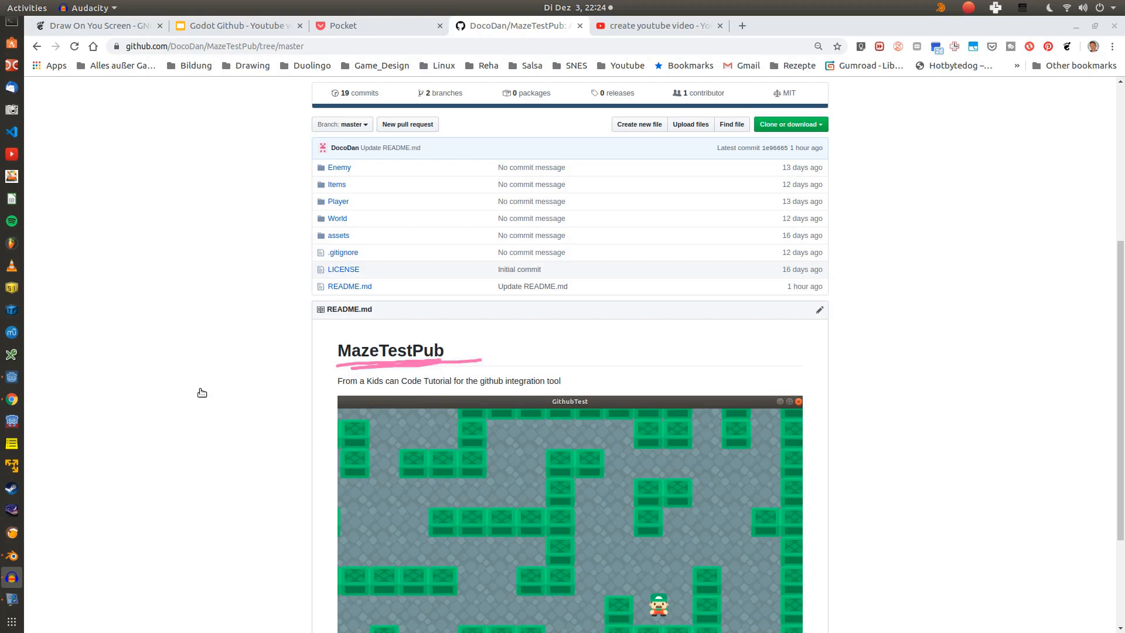
mouse_move(304, 158)
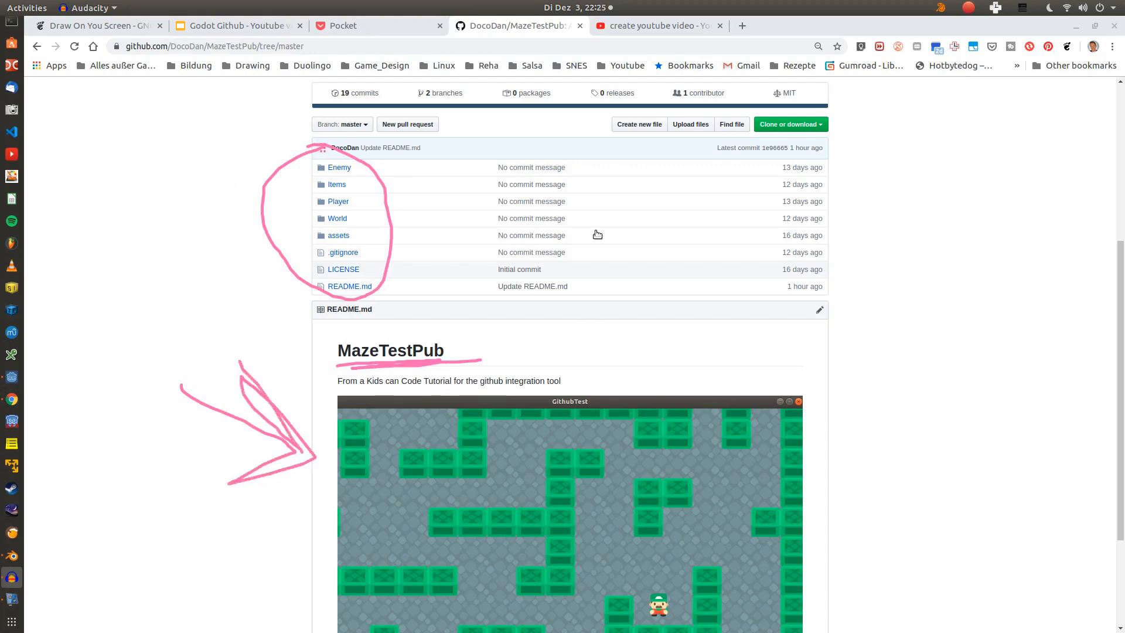
Browse MazeTestPub's branches and clone options, then the GitHub Integration asset details.
click(342, 124)
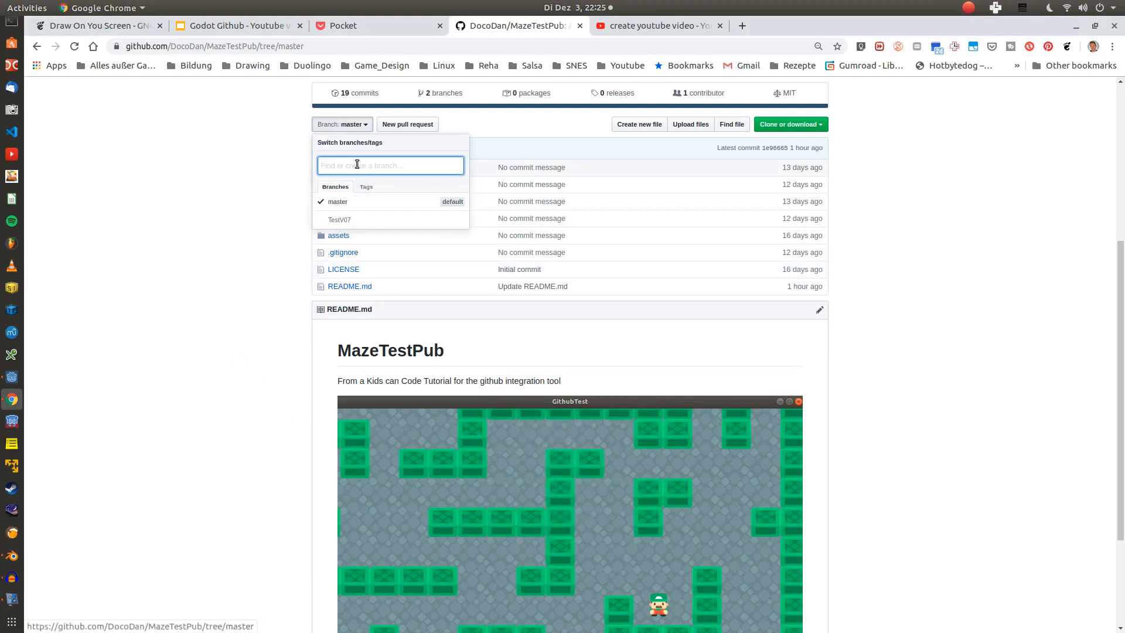
click(790, 124)
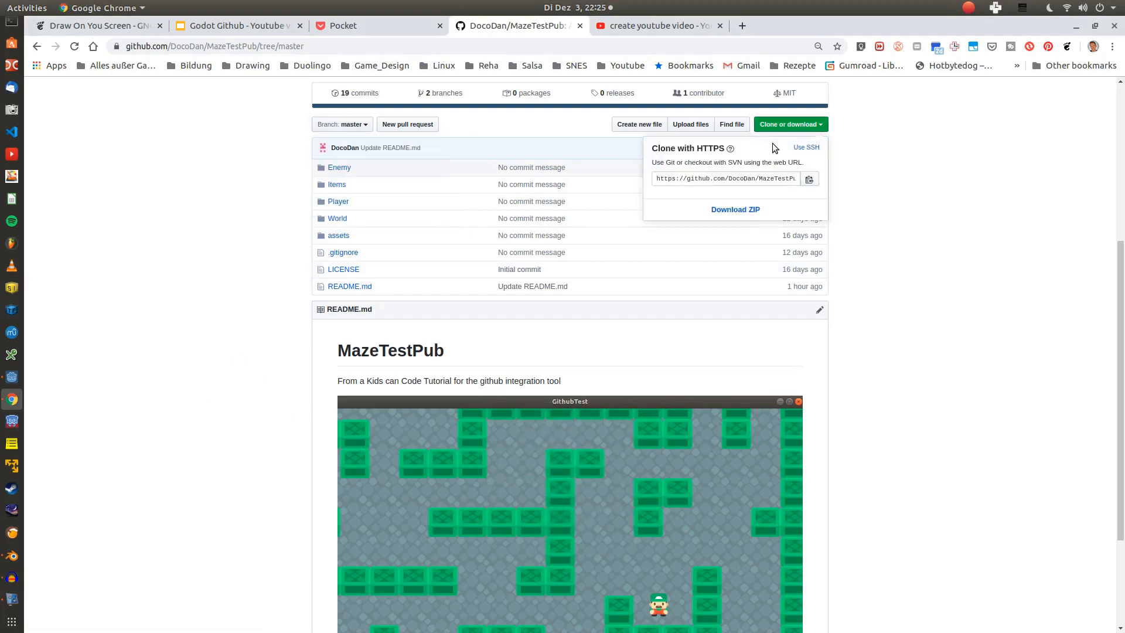
click(735, 209)
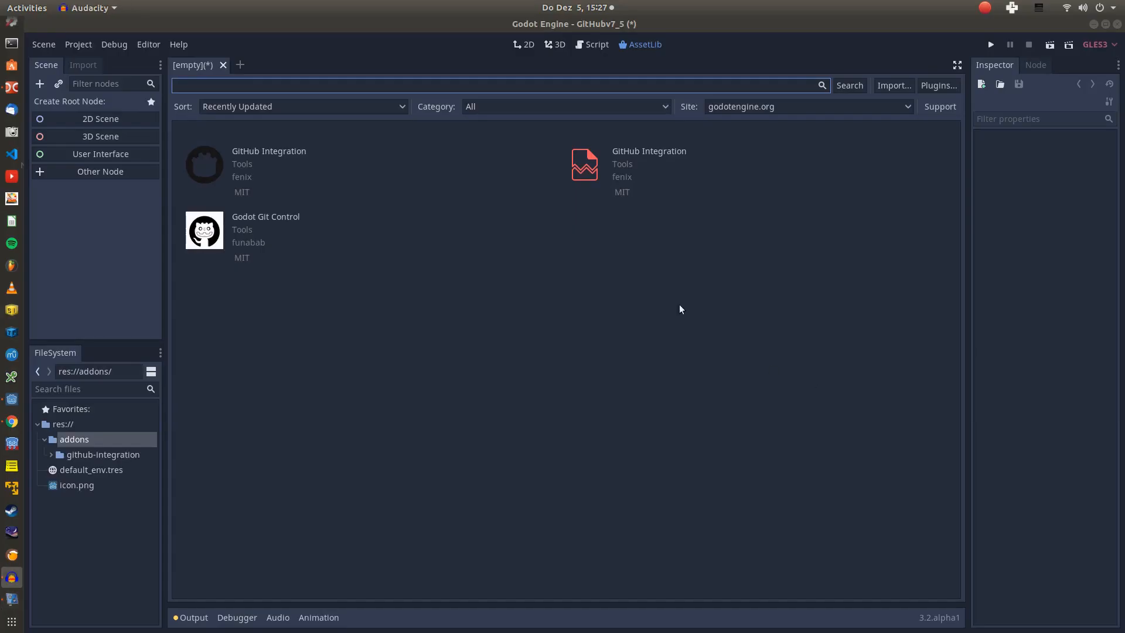
mouse_move(834, 249)
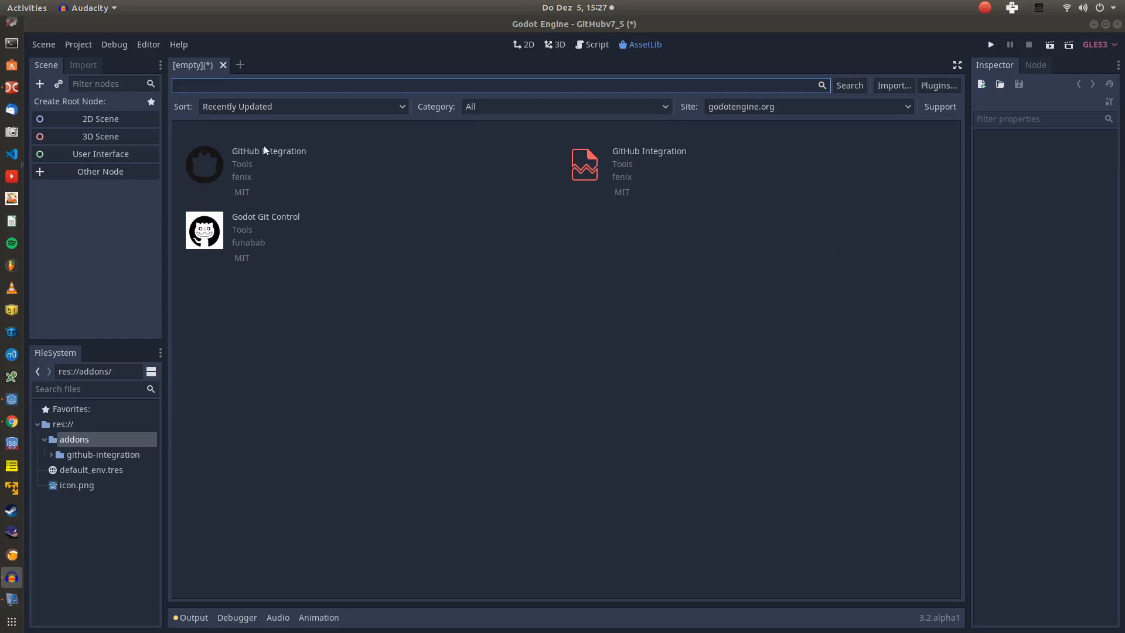
click(269, 150)
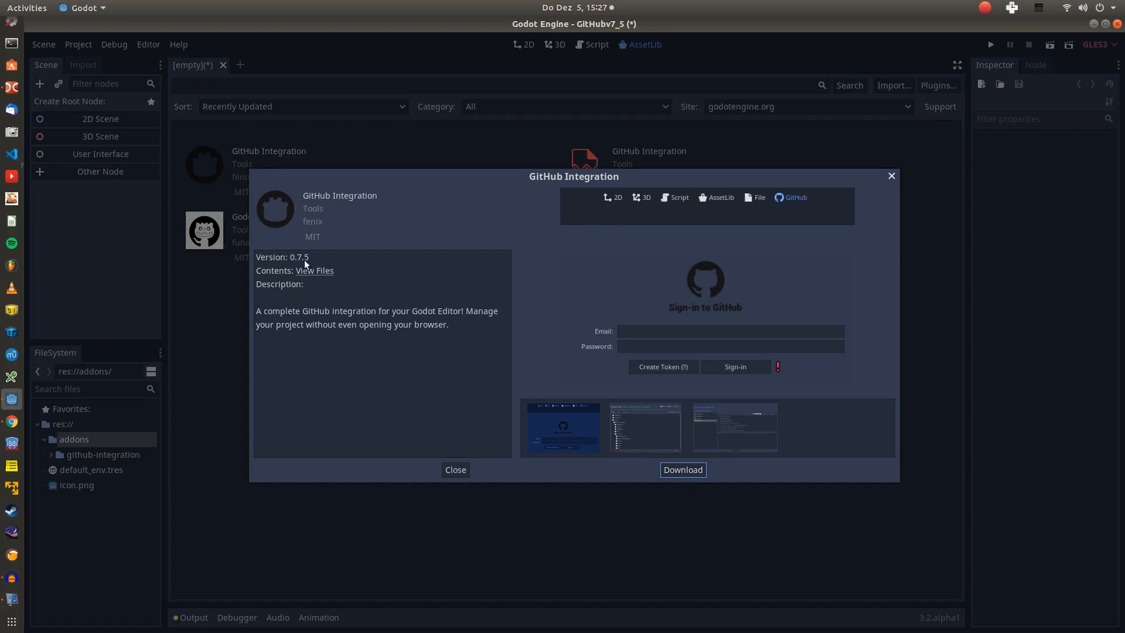
click(456, 469)
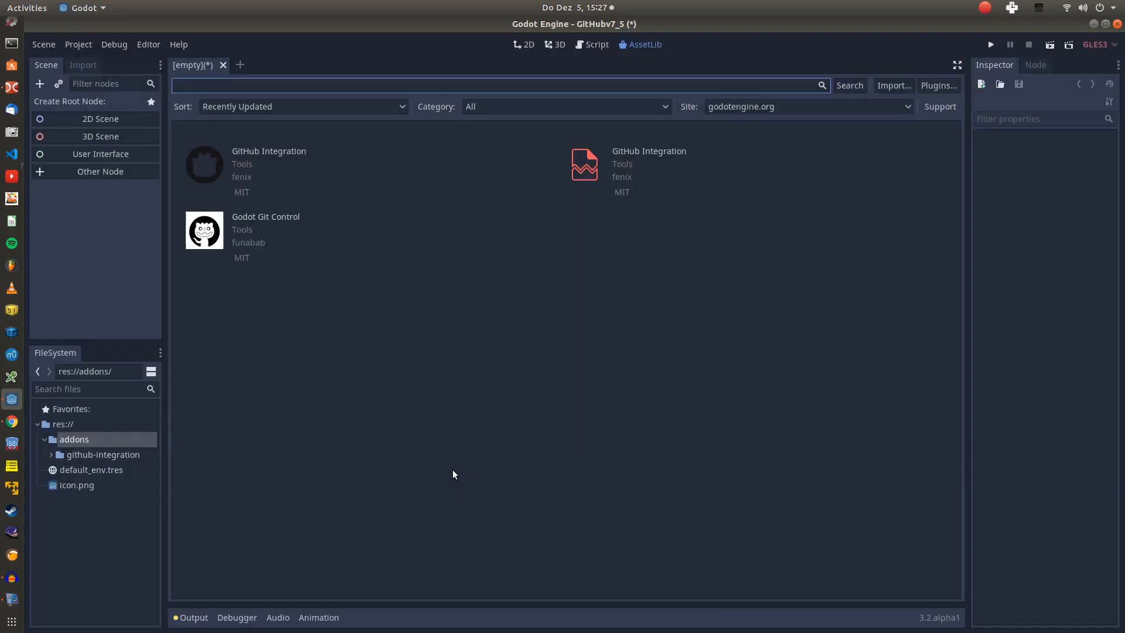
mouse_move(168, 45)
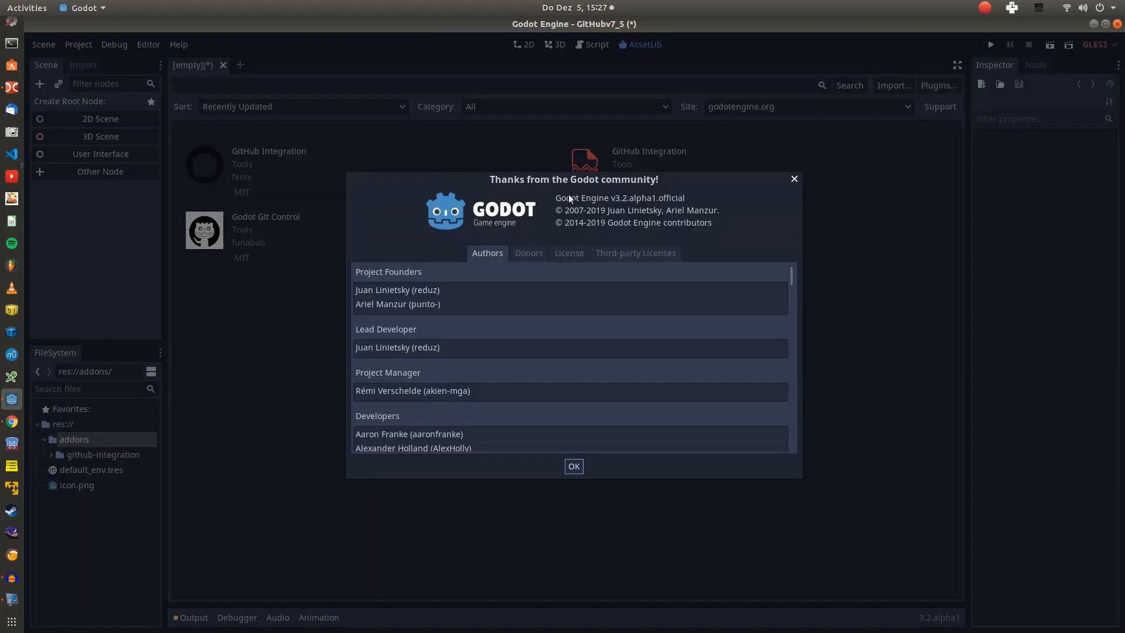
Dismiss About and set GitHub Integration to Active in the Plugins settings.
click(574, 466)
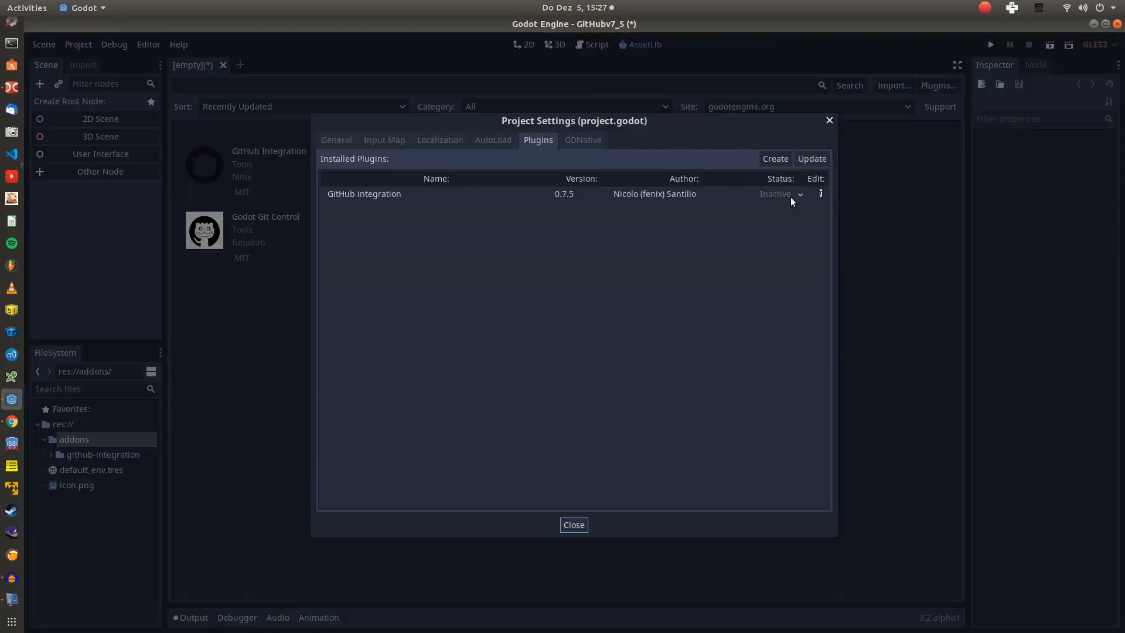
click(781, 194)
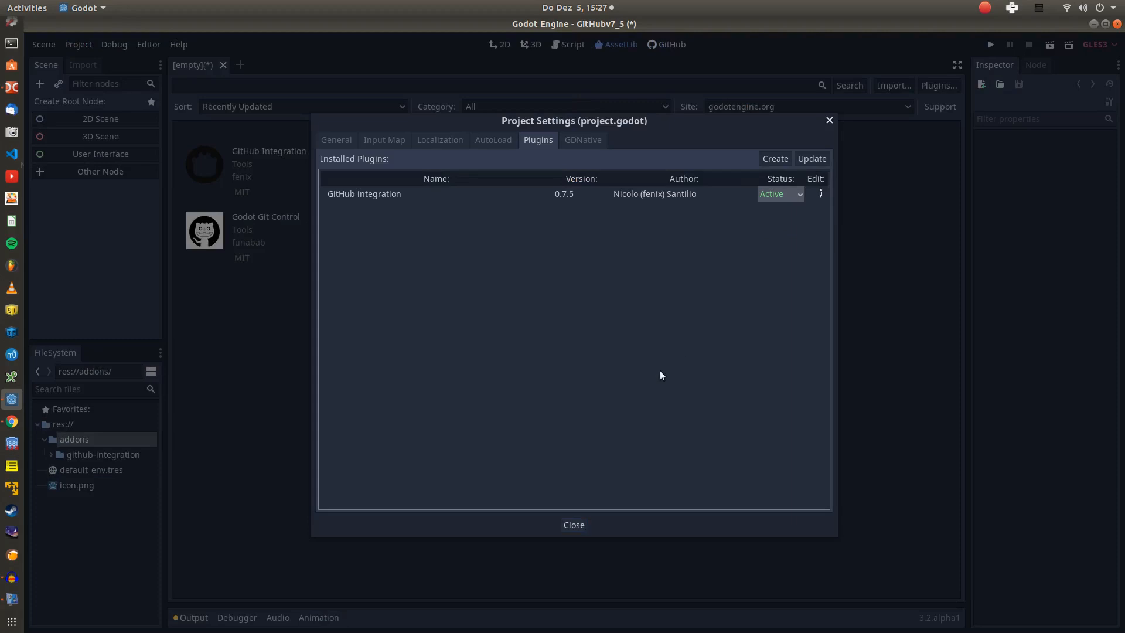
click(573, 525)
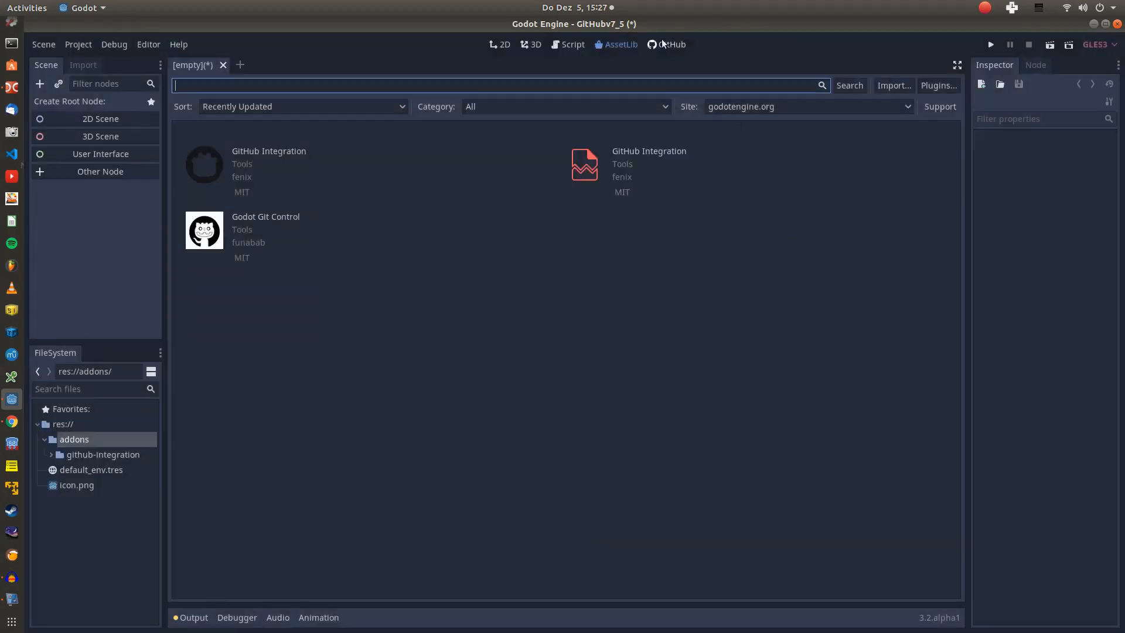
Sign in with email and password in the GitHub workspace to list repositories and gists.
click(672, 45)
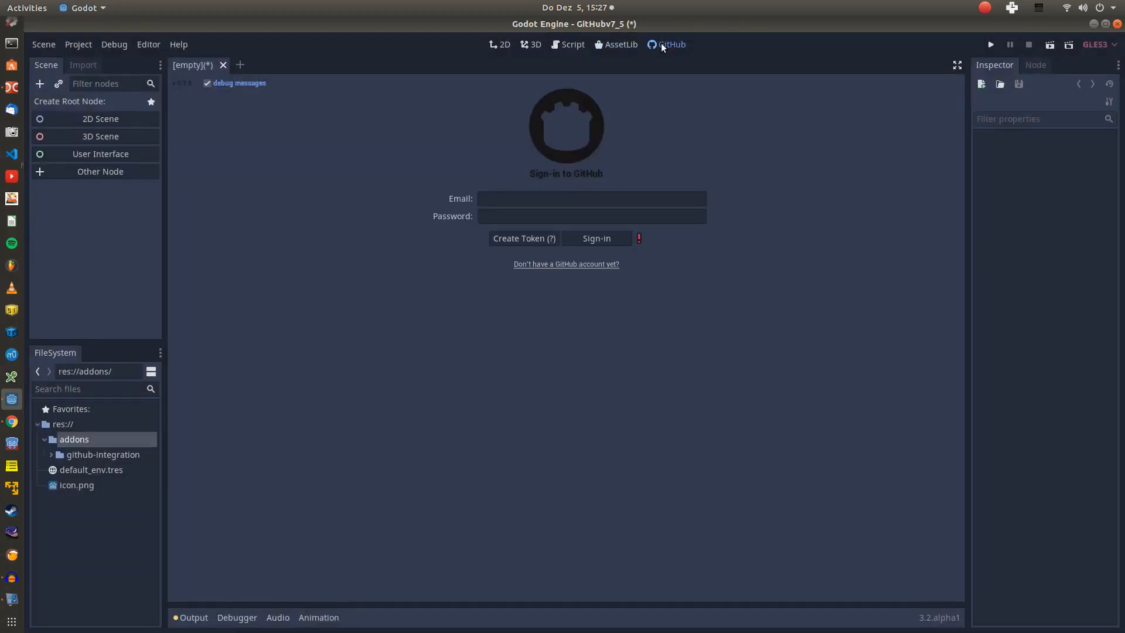
click(573, 199)
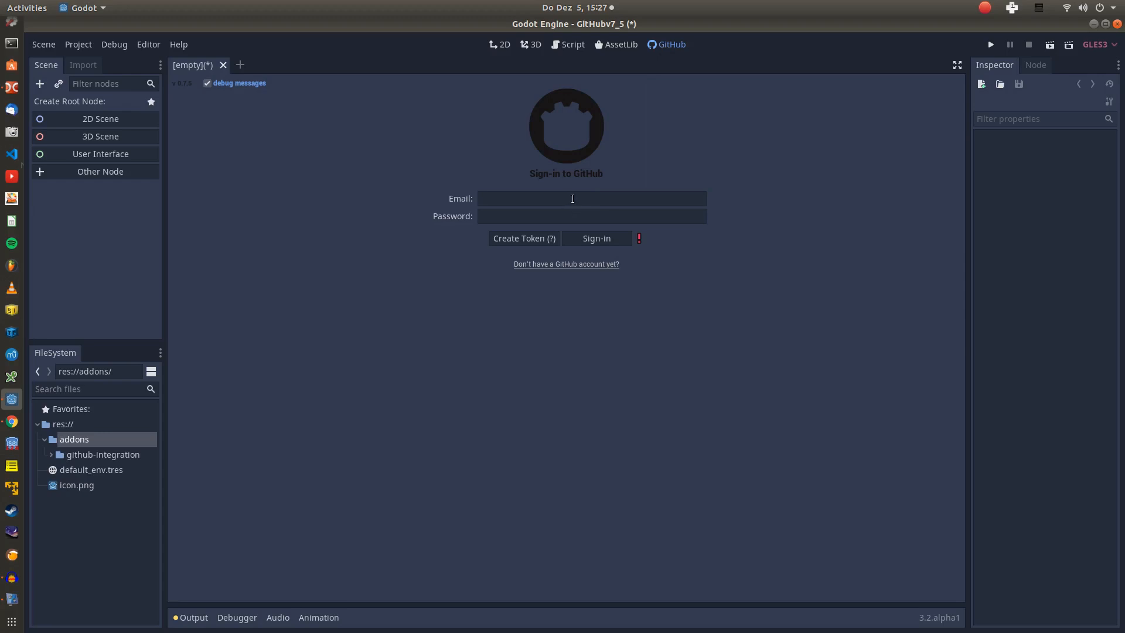
click(592, 215)
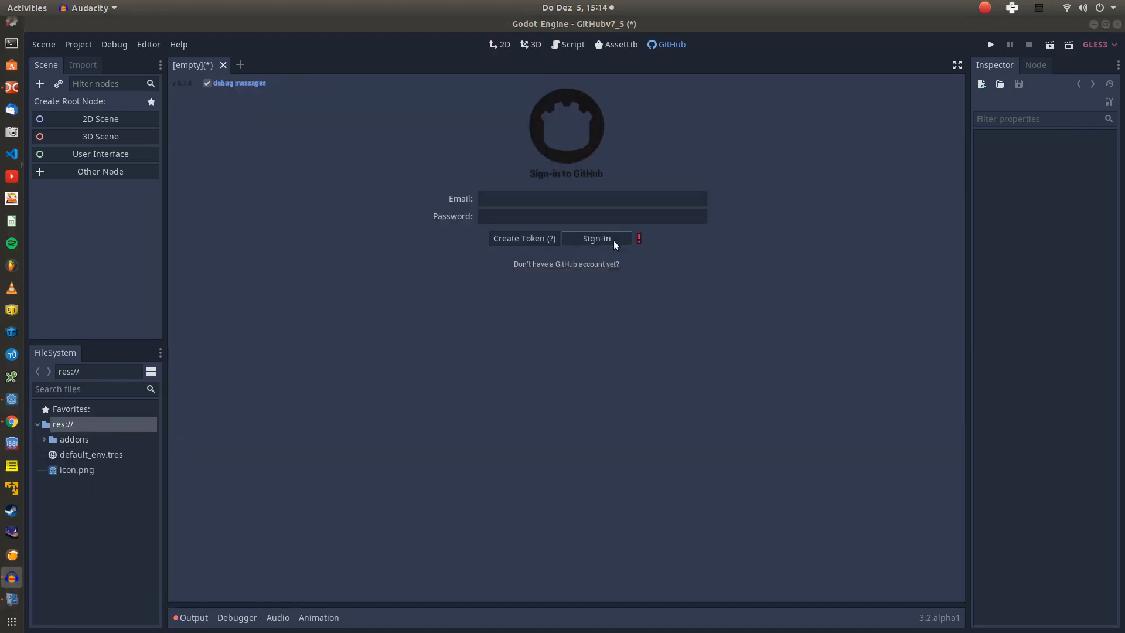
click(596, 239)
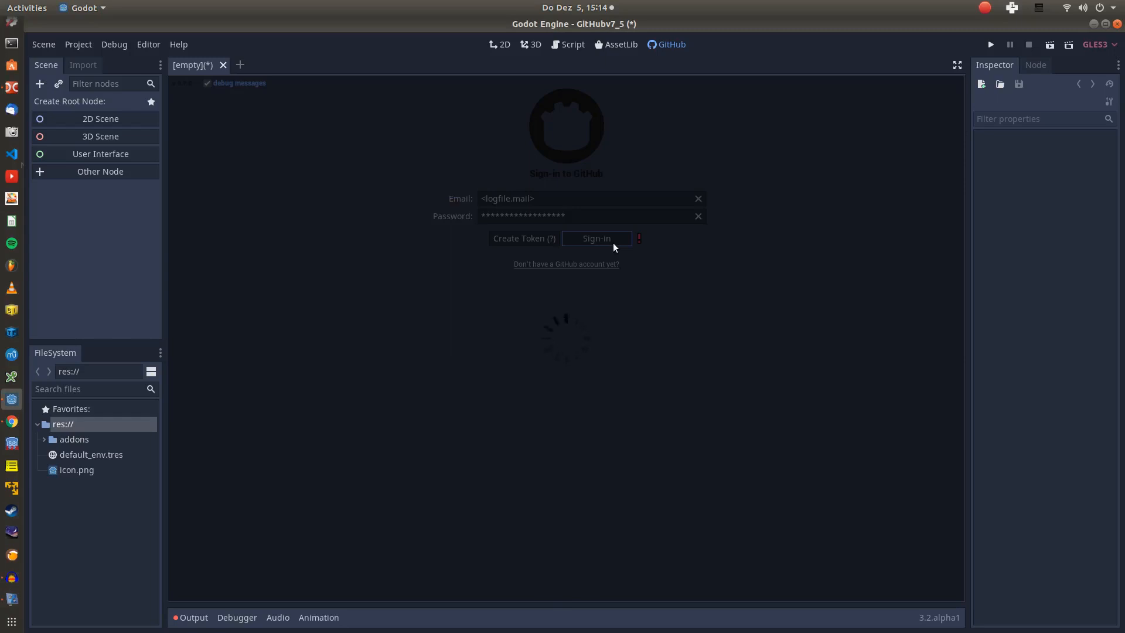
click(597, 239)
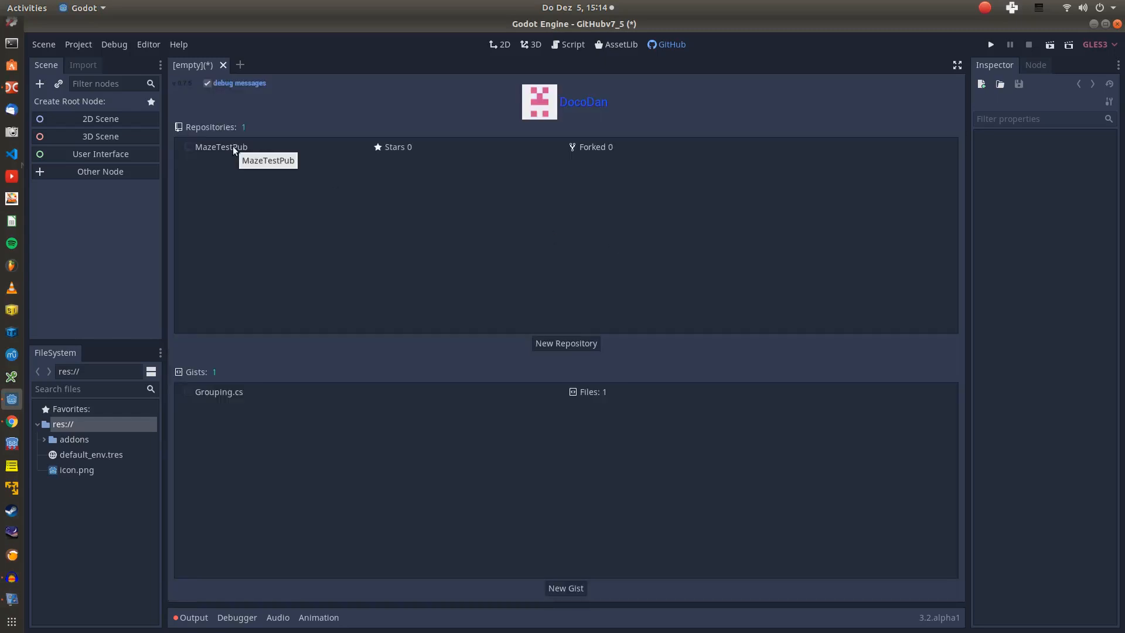
Open the MazeTestPub repository and expand its Enemy and Items folders.
click(220, 148)
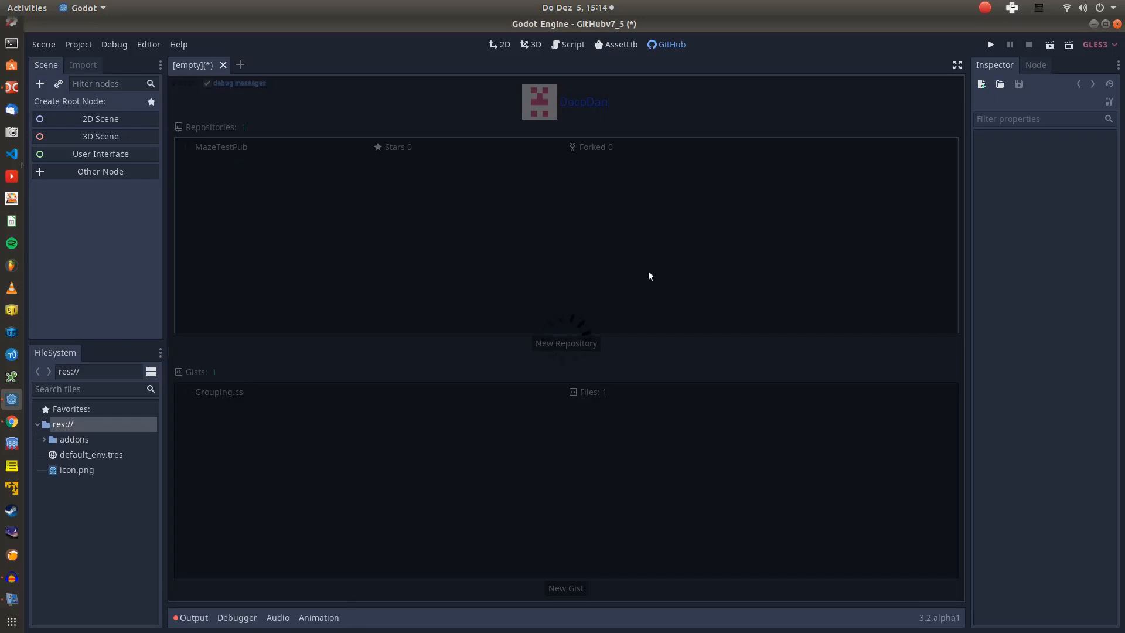
click(221, 146)
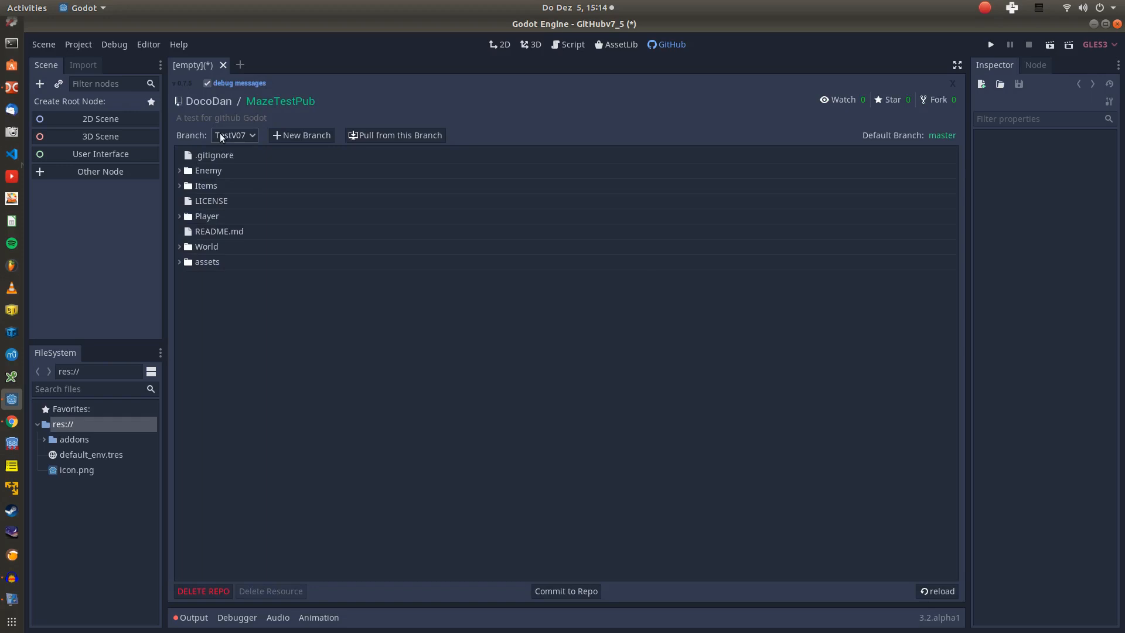
click(180, 171)
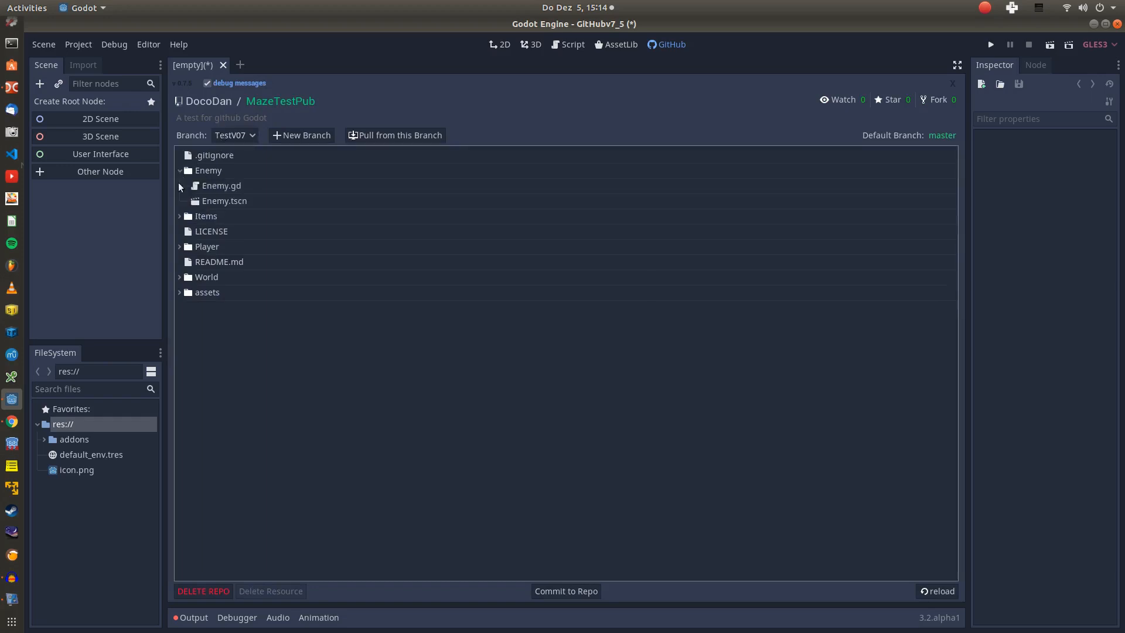
click(180, 215)
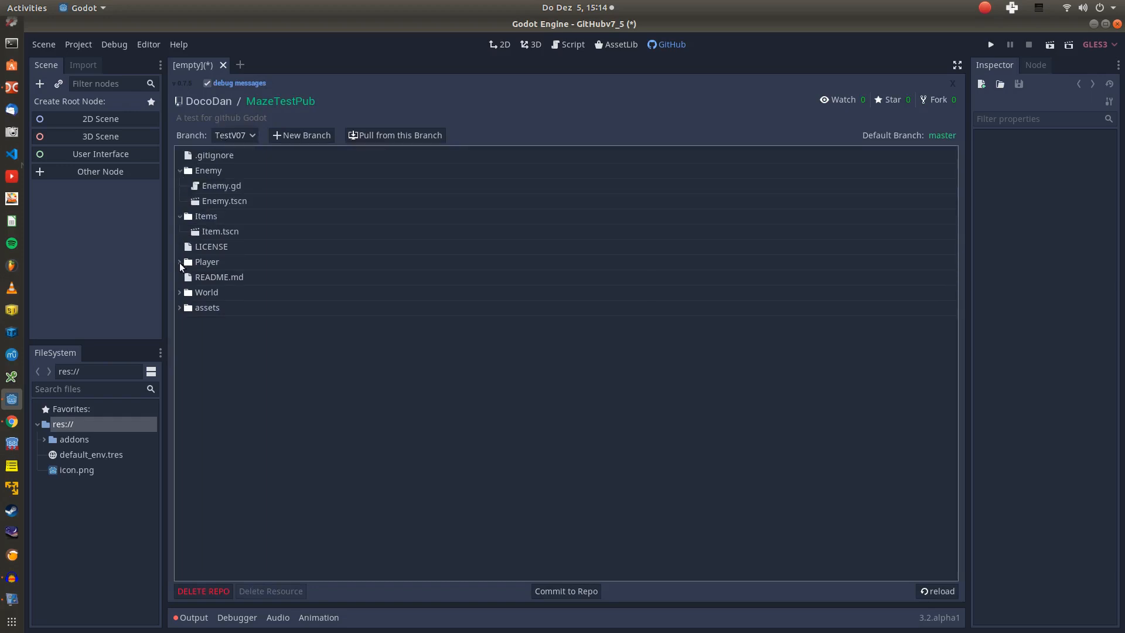
Switch to the master branch, re-expand Enemy and Items, and start the pull.
click(234, 136)
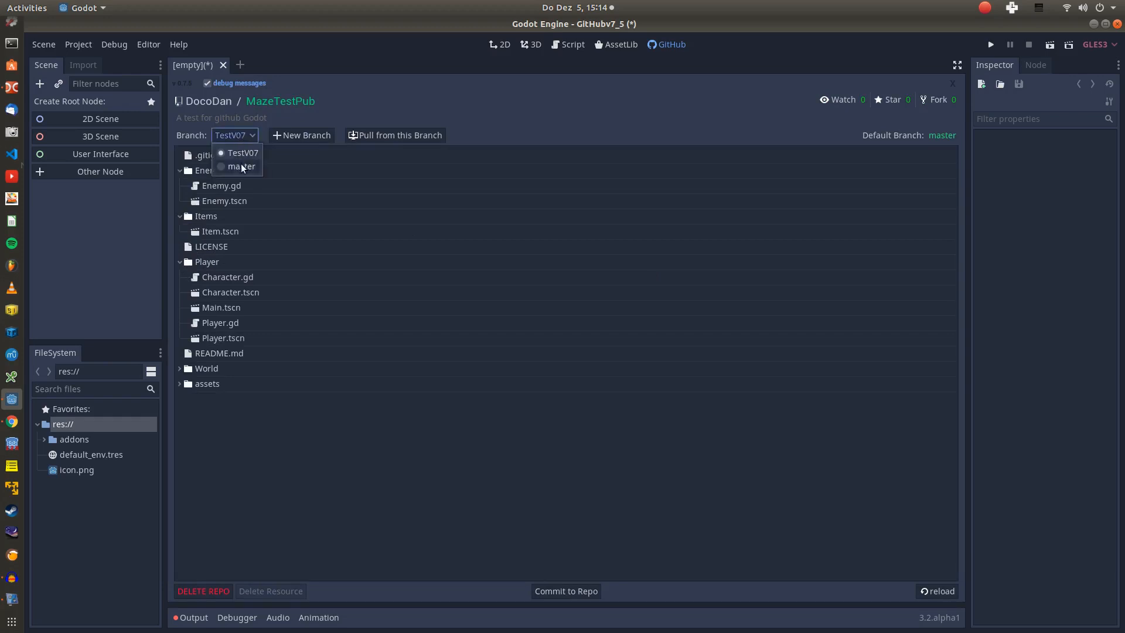
click(242, 166)
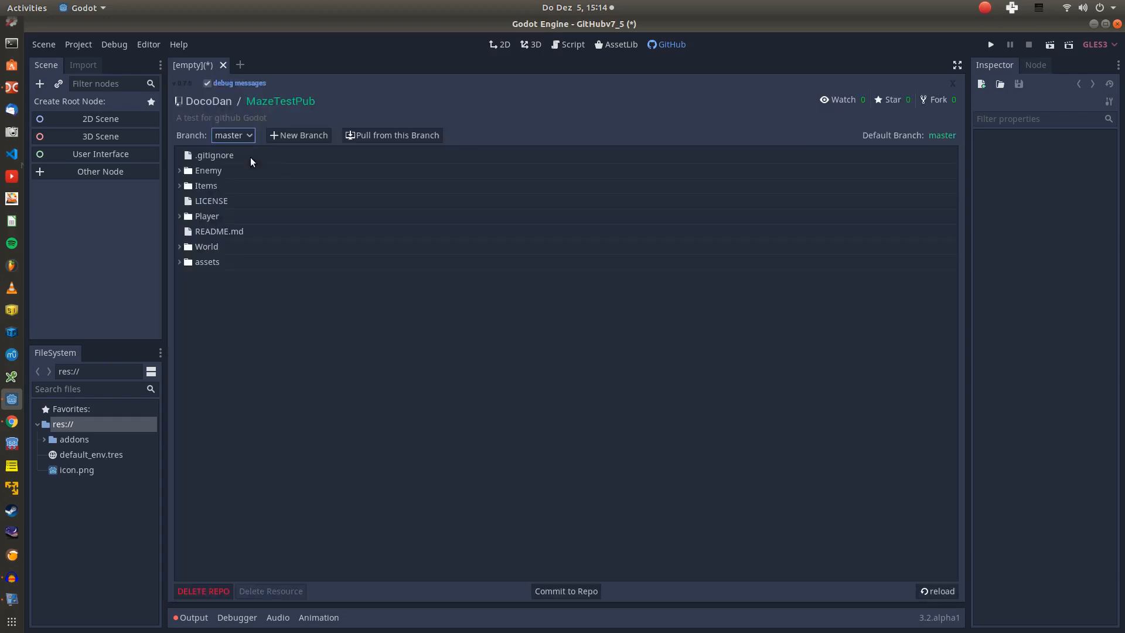
click(180, 170)
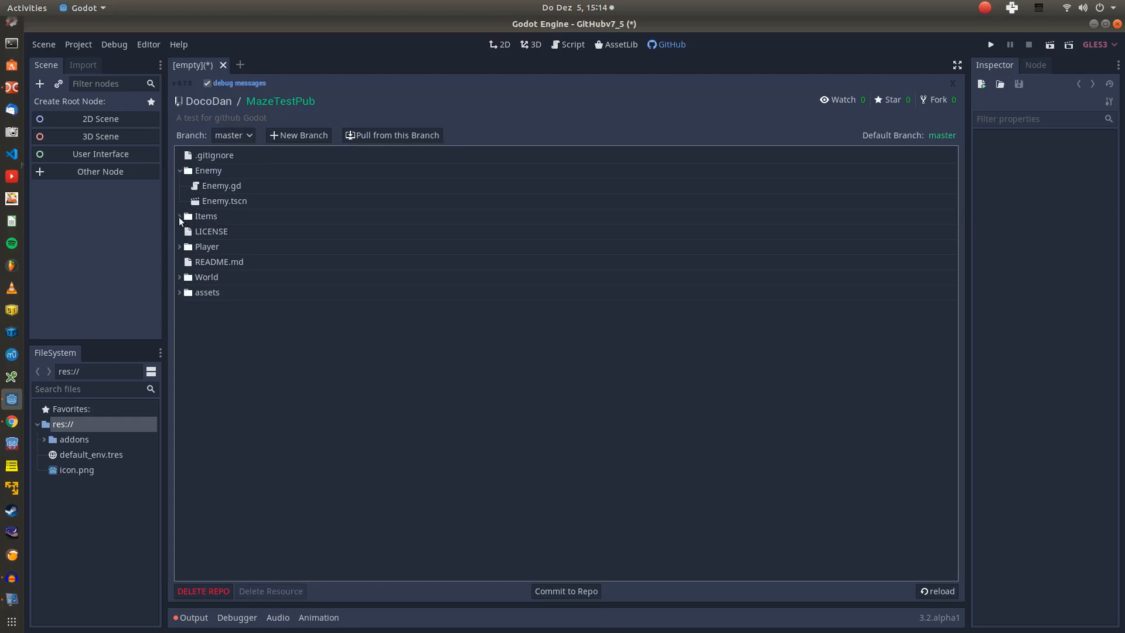
click(180, 216)
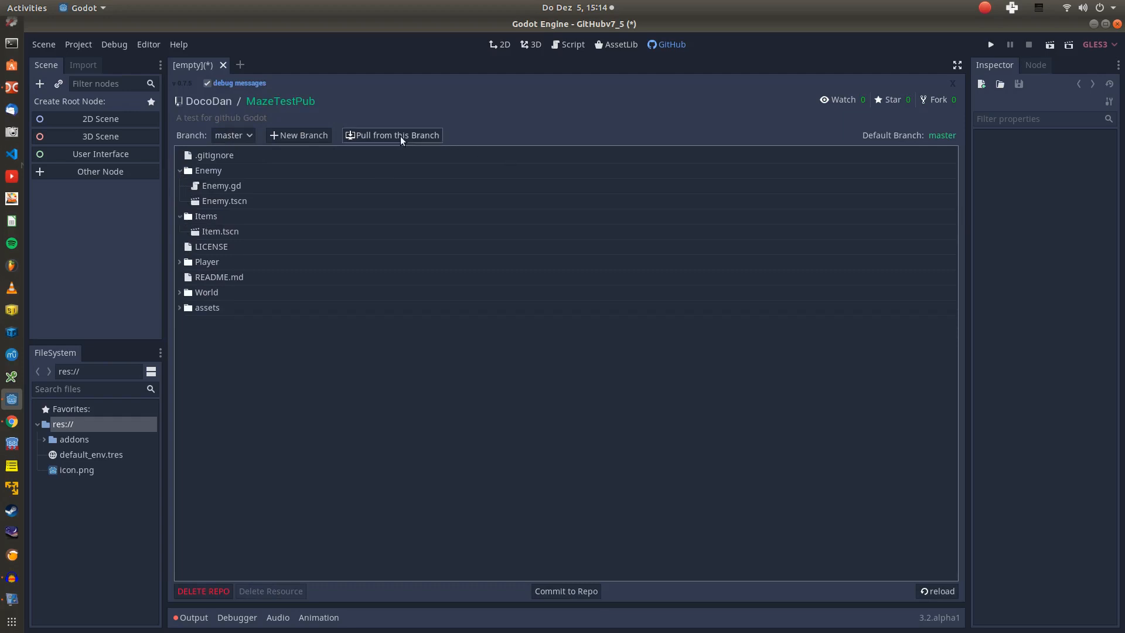
click(393, 136)
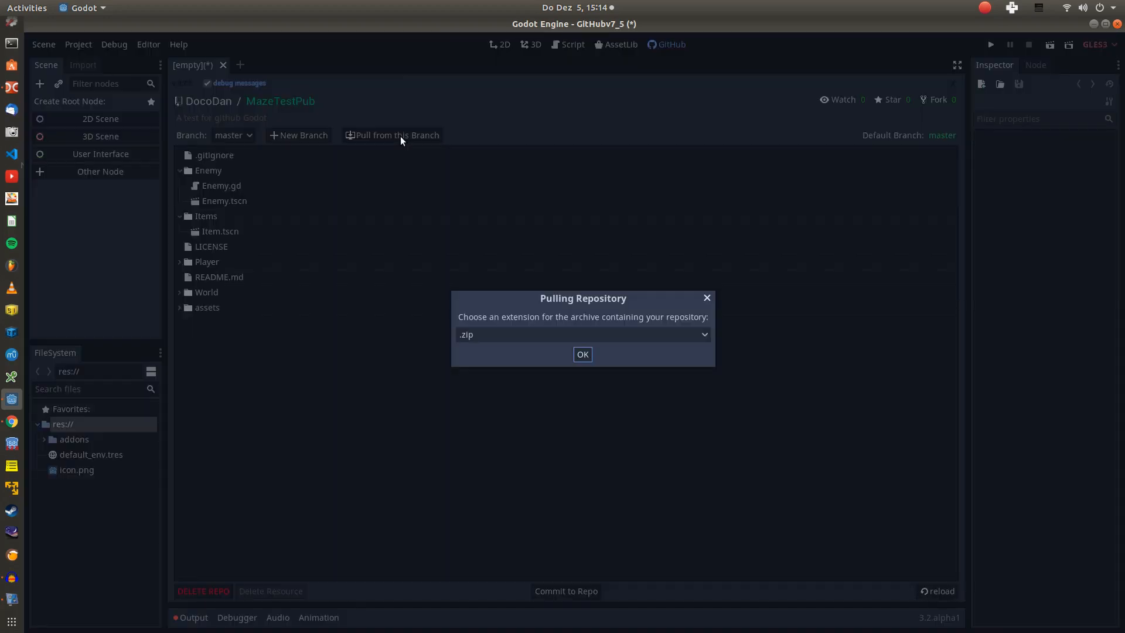
Pull master as a .tar.gz archive and accept extracting the files into the project.
click(583, 334)
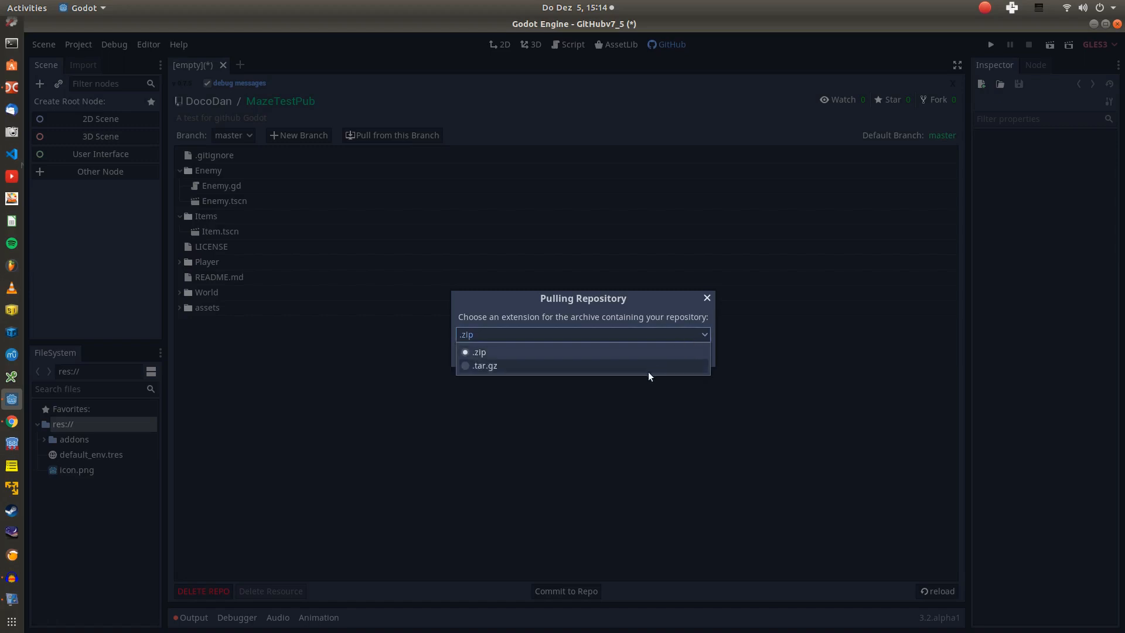
click(484, 365)
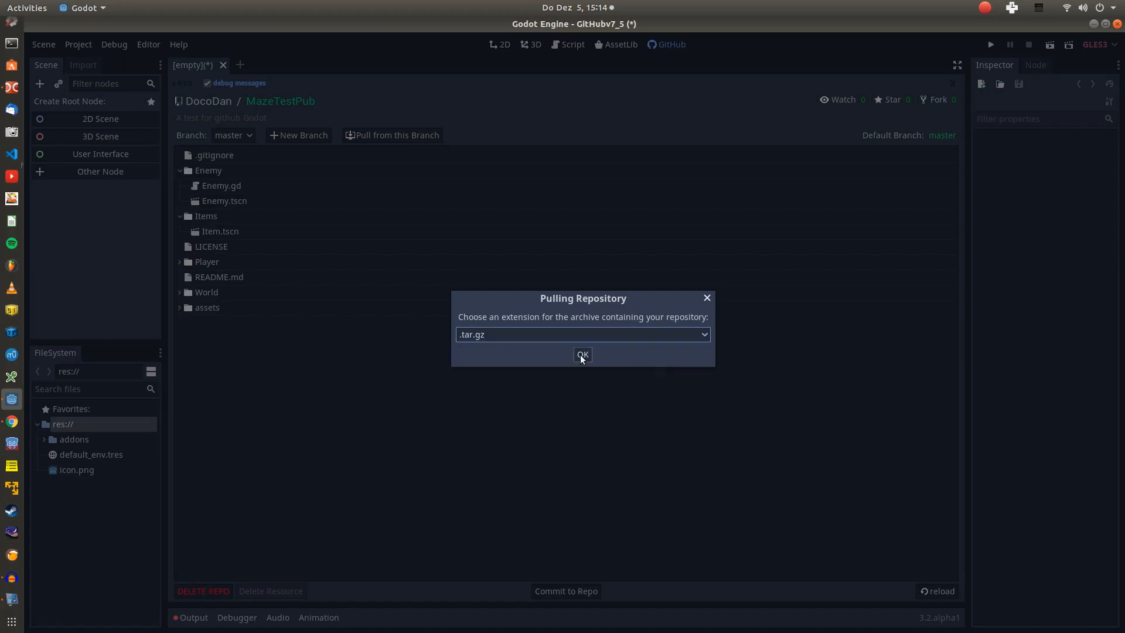
click(582, 354)
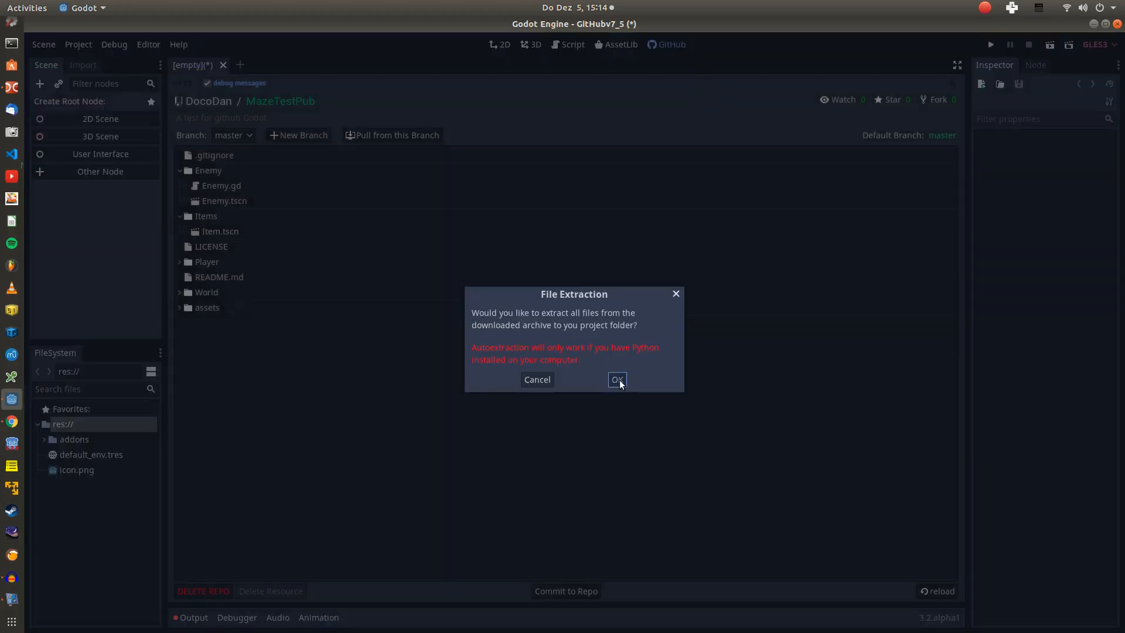
click(617, 379)
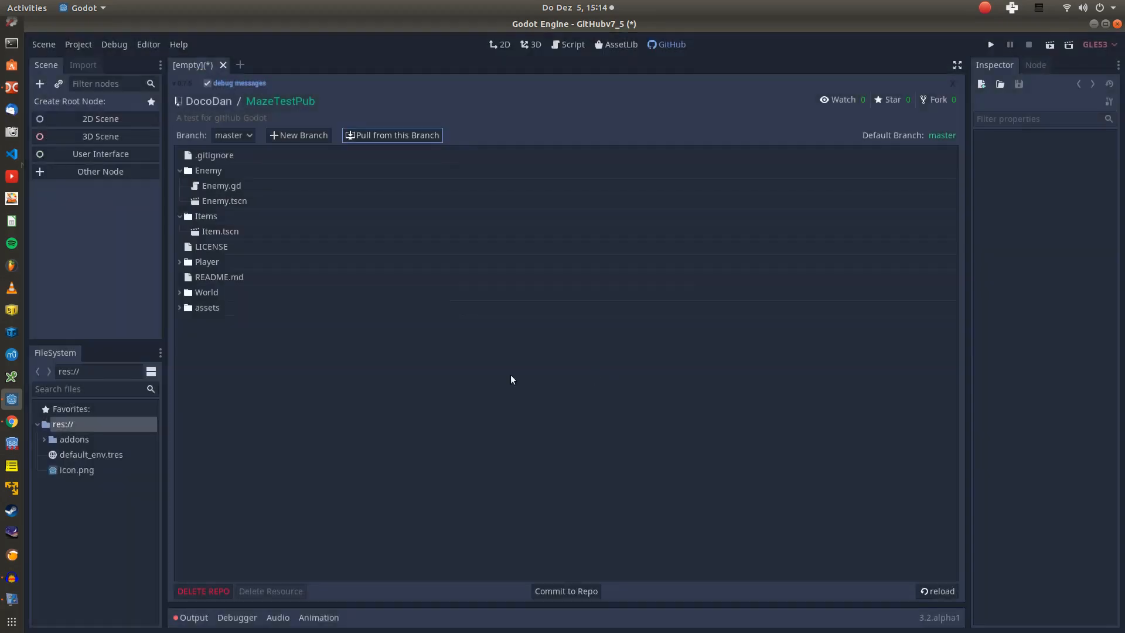
View the project folder in the file manager and expand addons in the FileSystem dock.
right_click(74, 439)
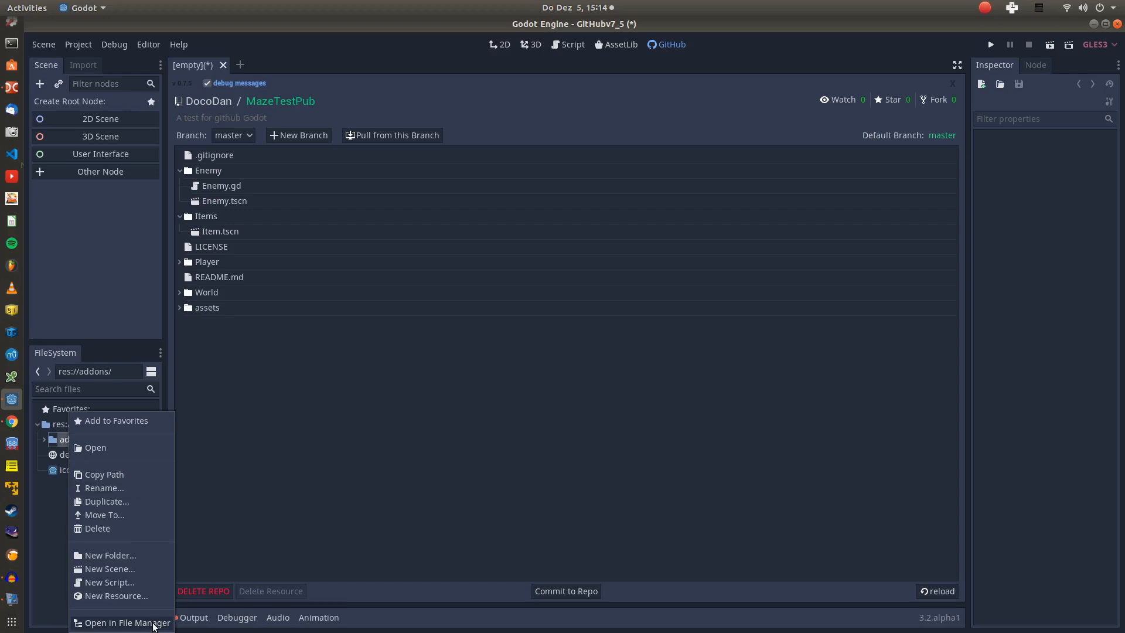
click(125, 622)
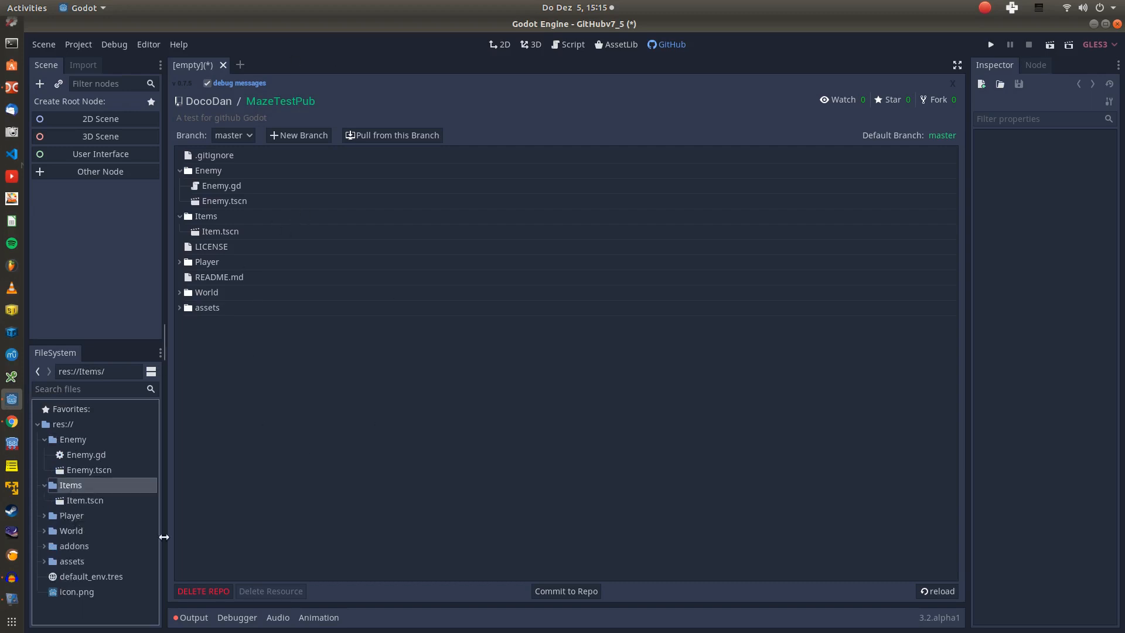
click(74, 546)
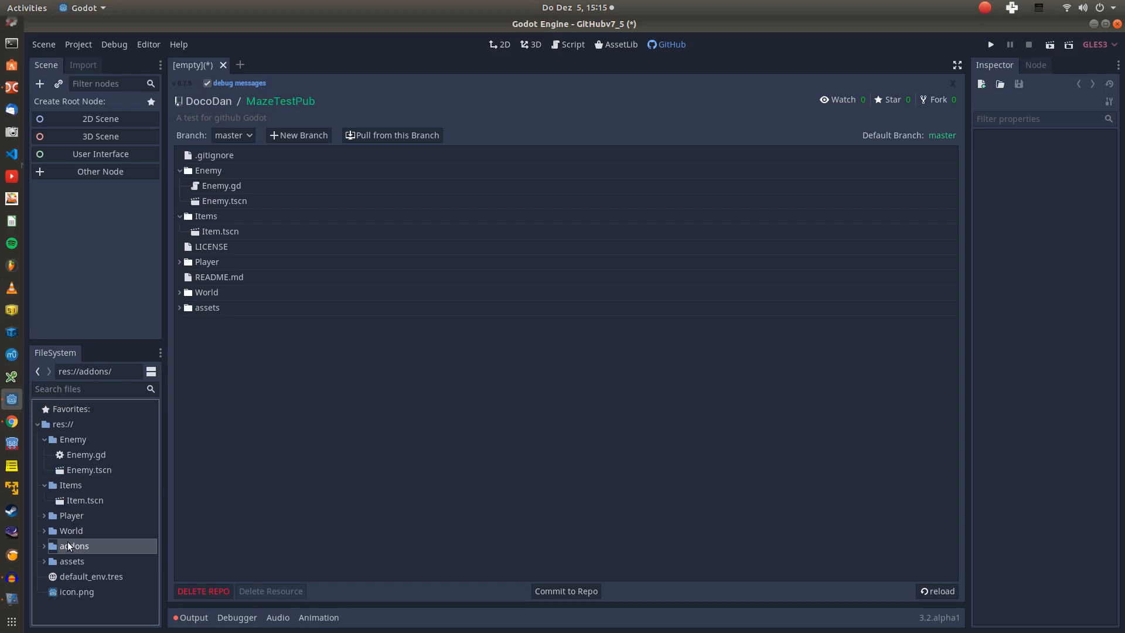
click(45, 546)
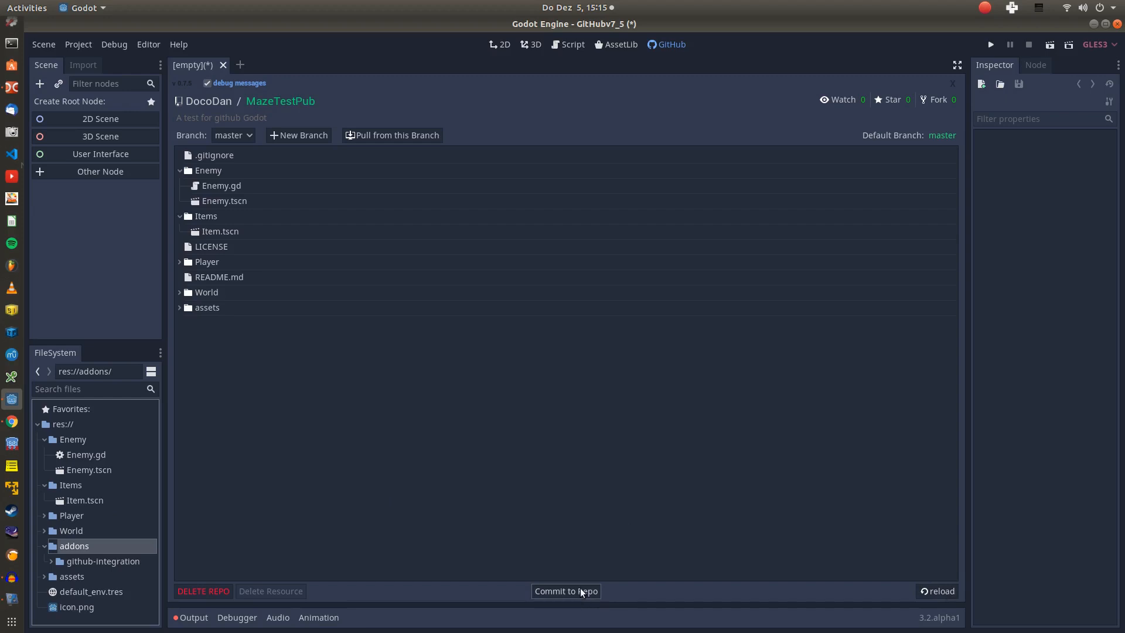
Commit the Enemy folder's Enemy.tscn and Enemy.gd and push them to TestV07.
click(566, 591)
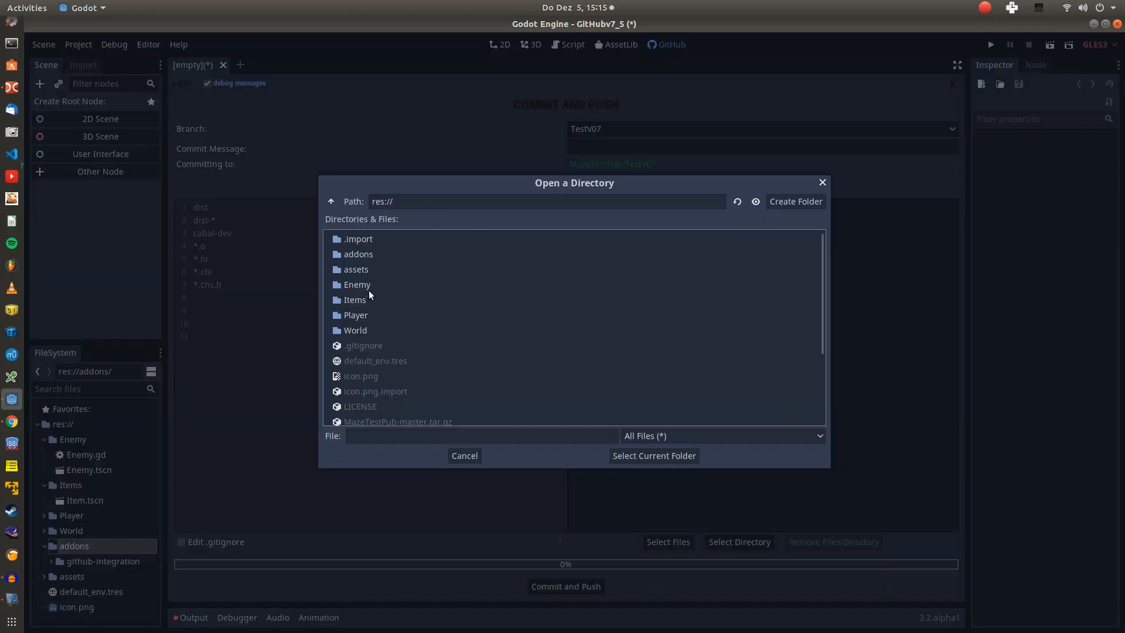
double_click(357, 284)
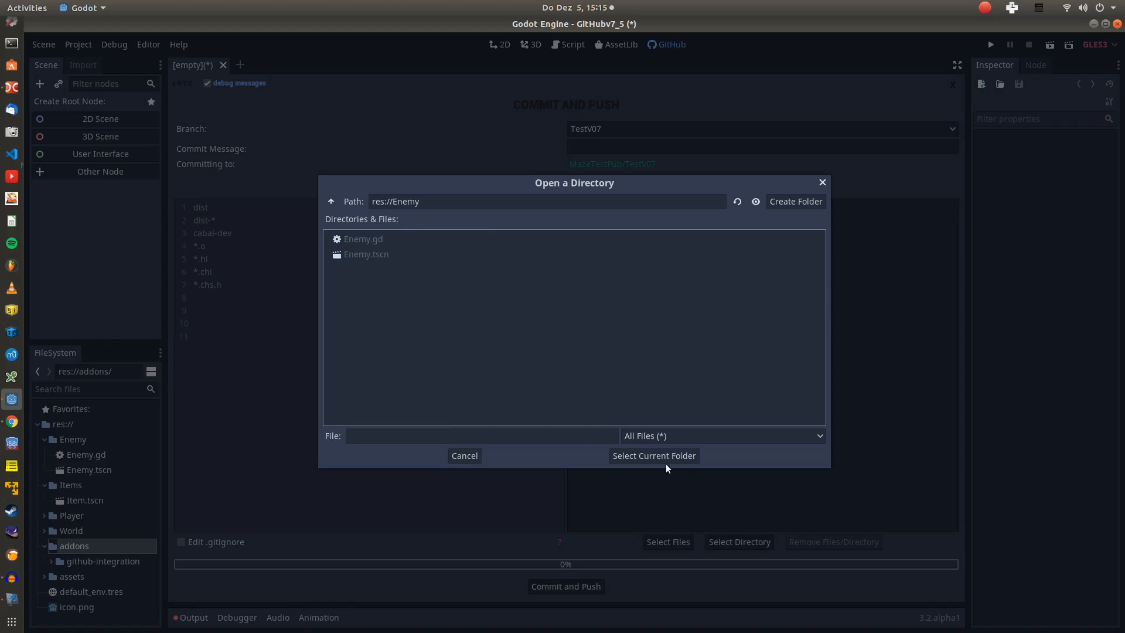
click(654, 455)
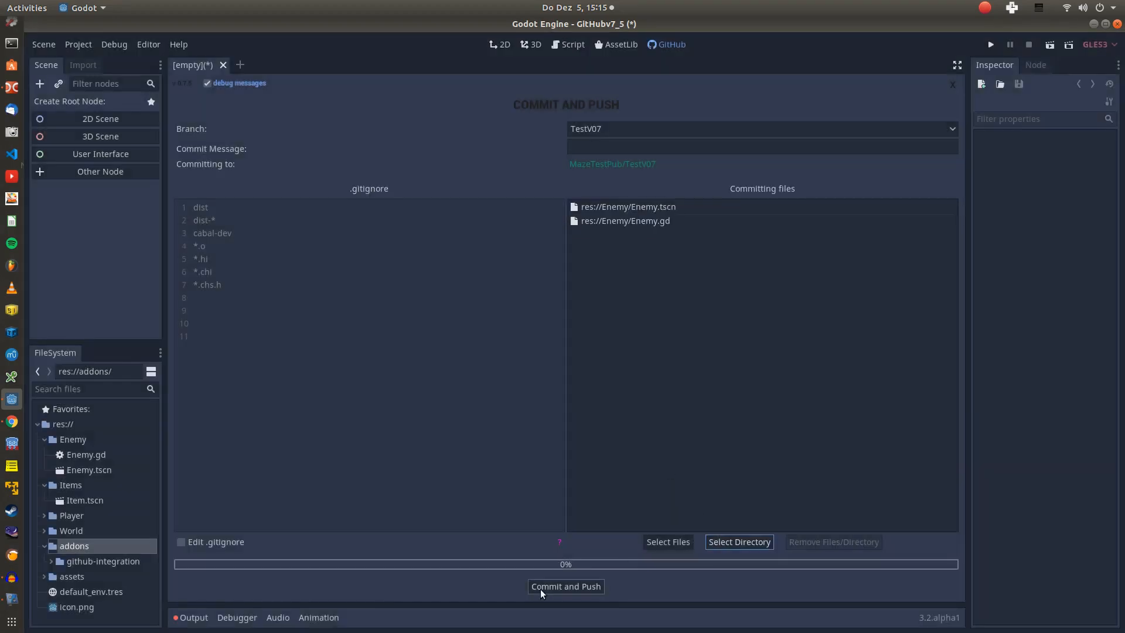
click(565, 587)
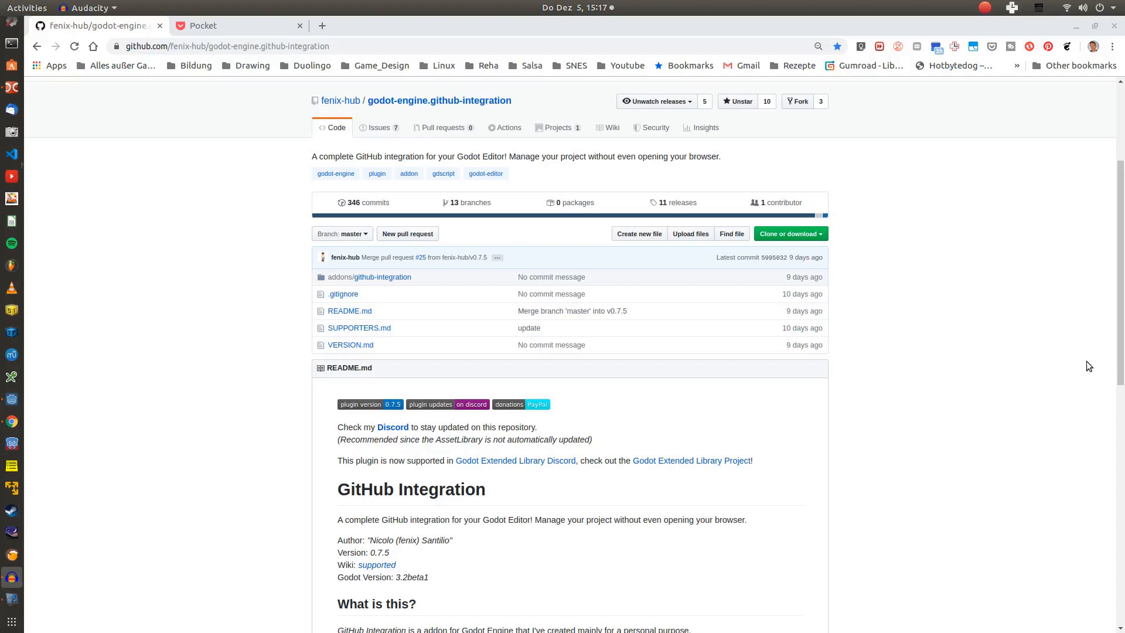
scroll(down, 3)
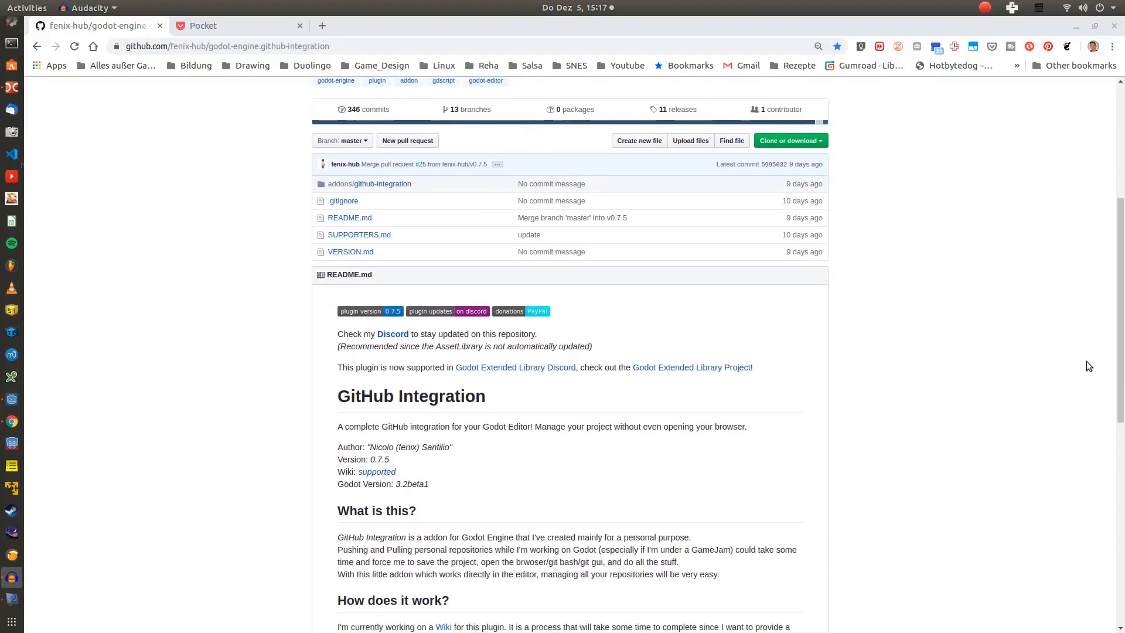
mouse_move(1113, 374)
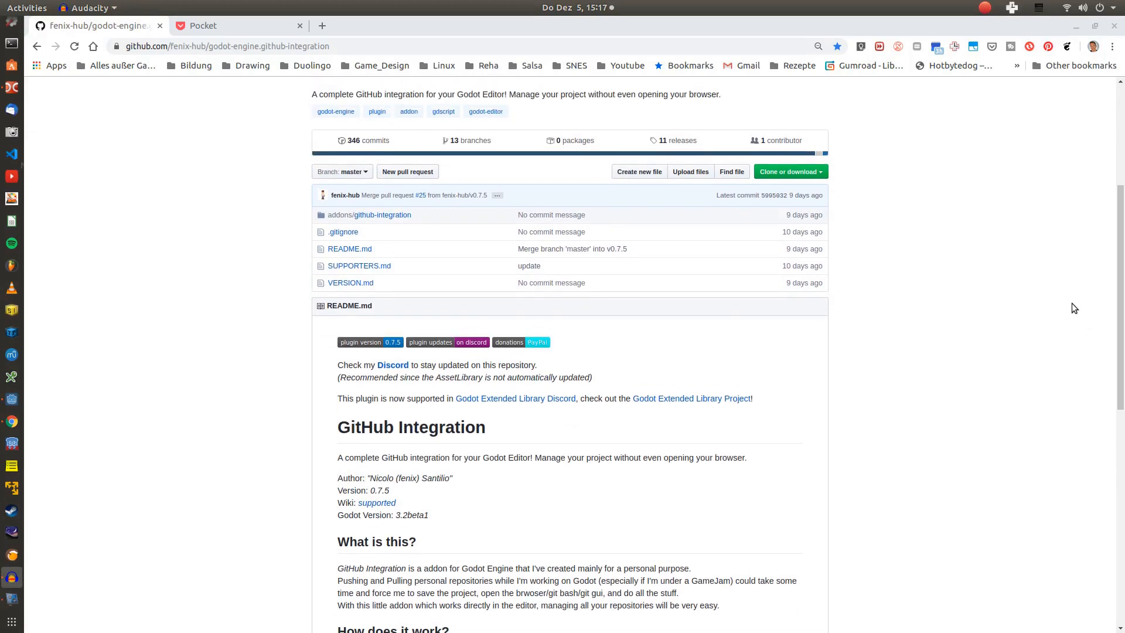
mouse_move(1058, 141)
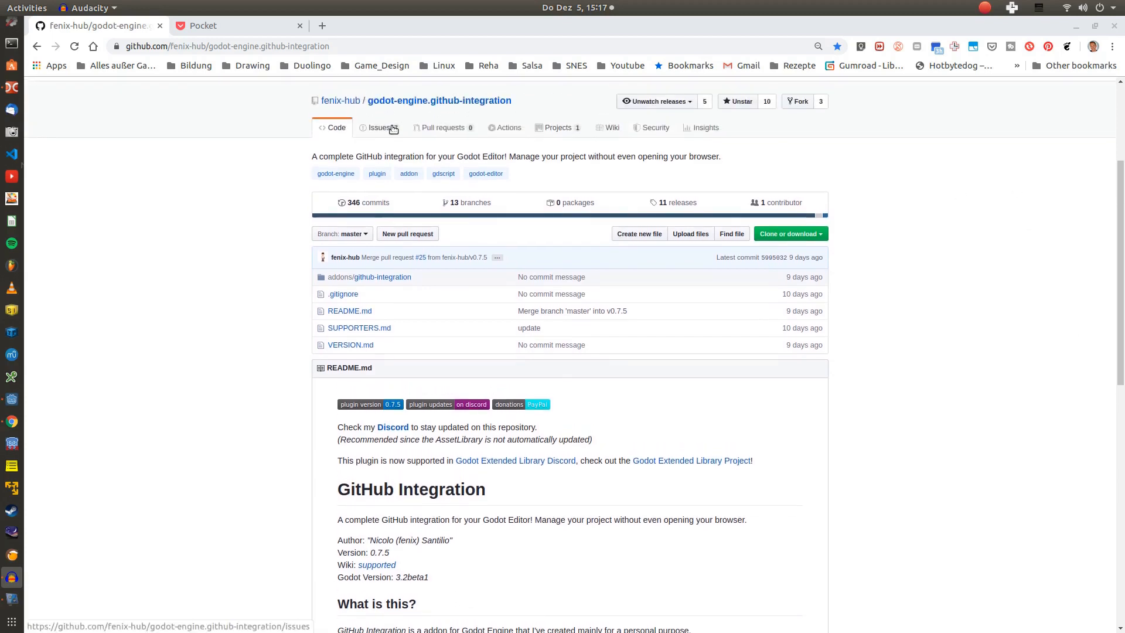
View the plugin's seven open issues in Chrome, then return to Godot.
click(380, 127)
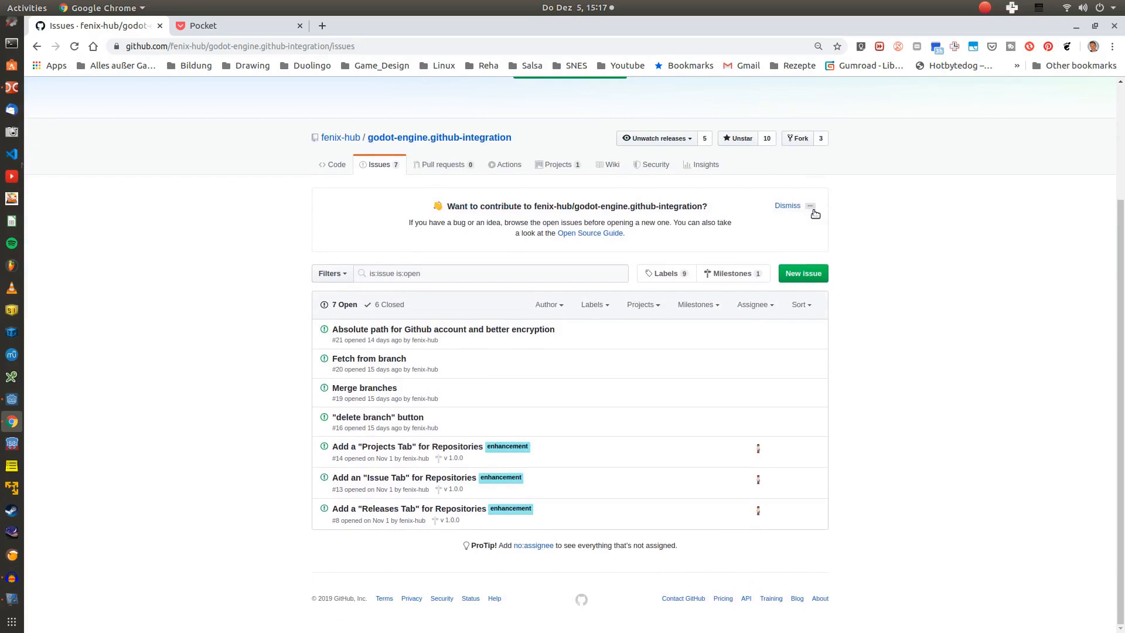
mouse_move(814, 213)
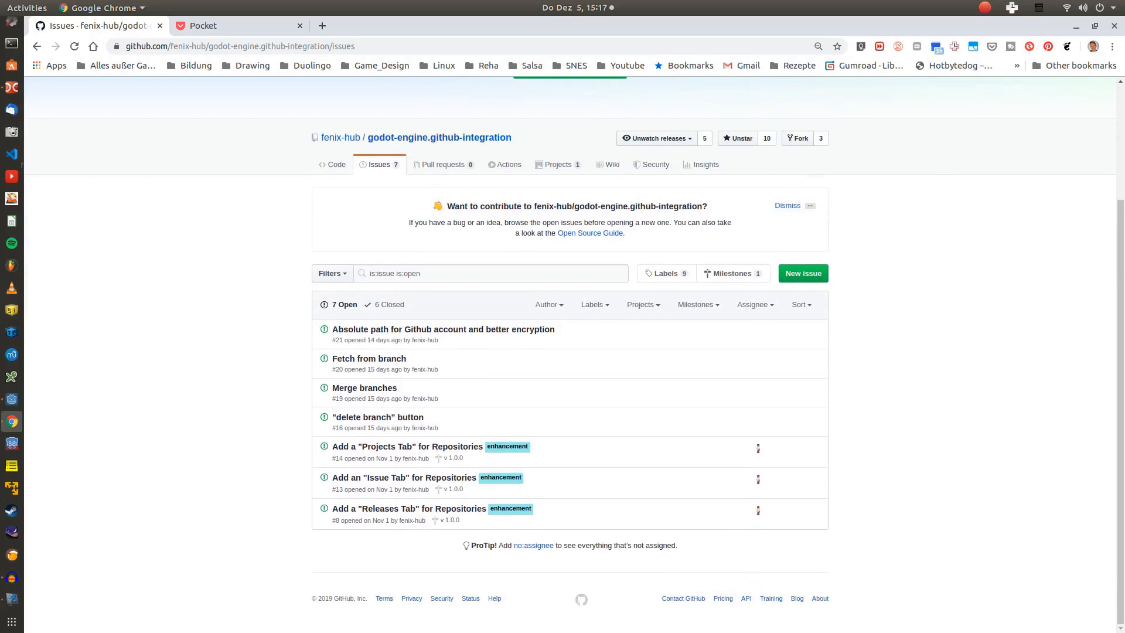
mouse_move(16, 599)
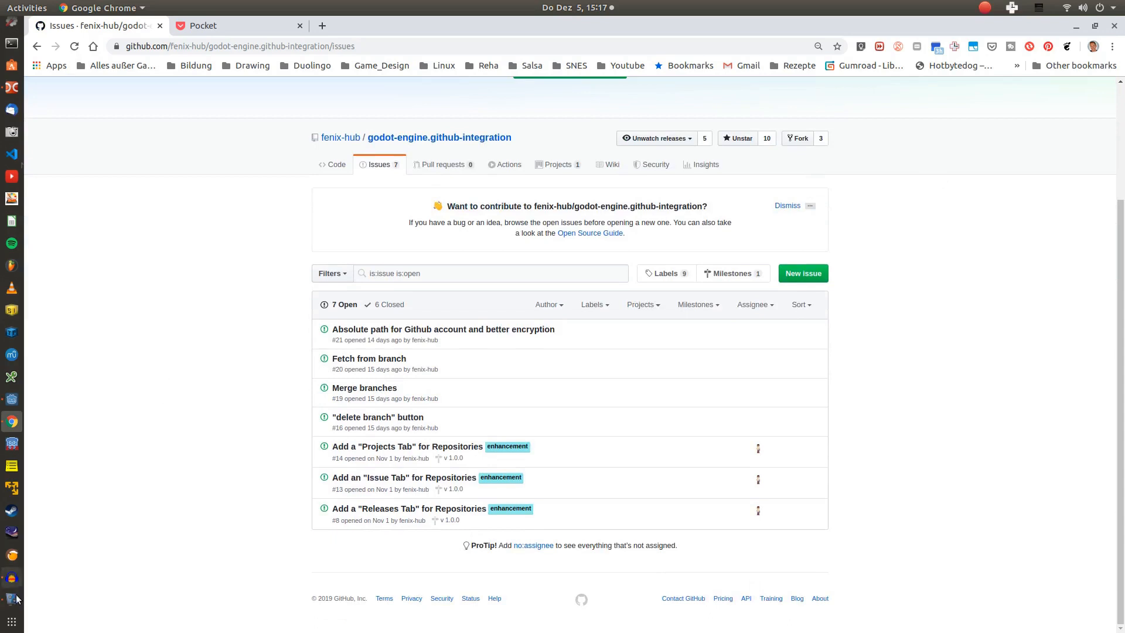
mouse_move(11, 385)
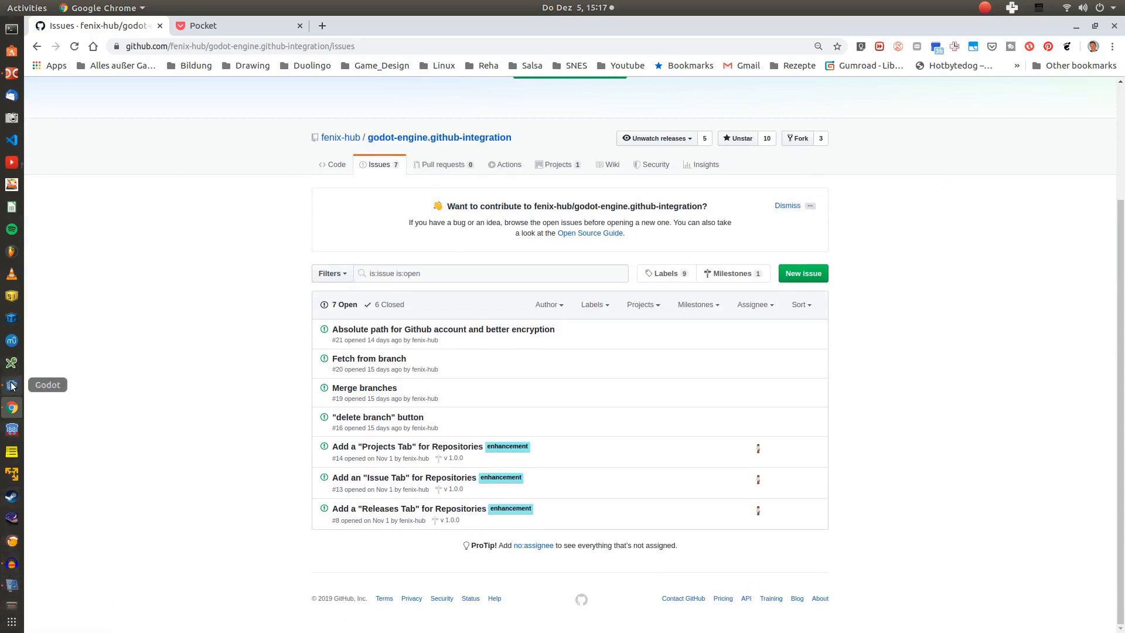
click(11, 385)
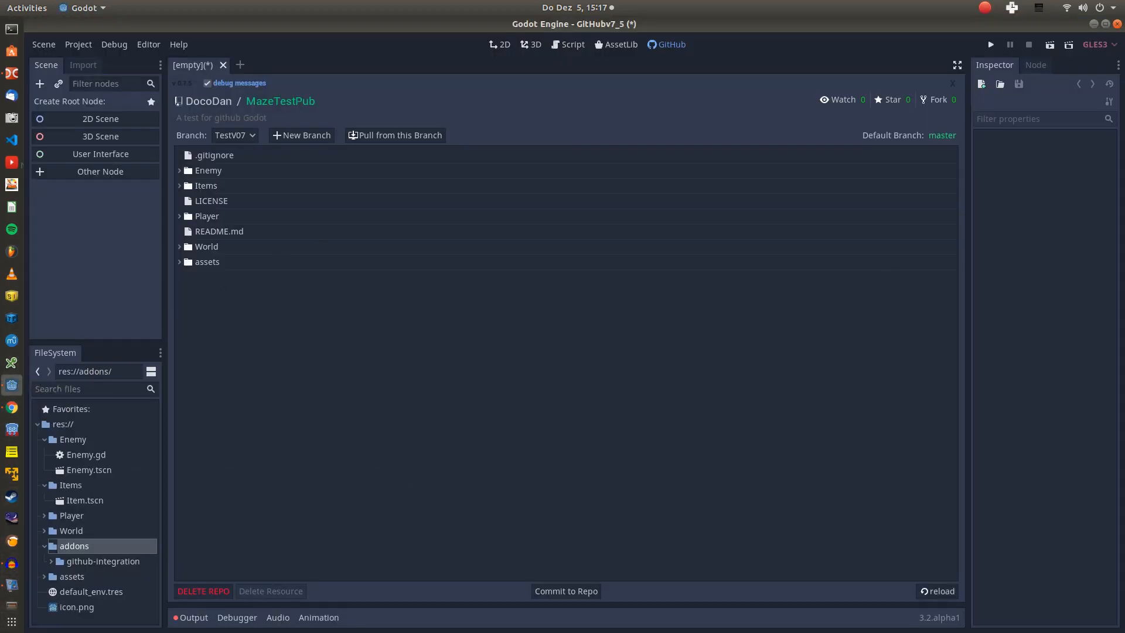